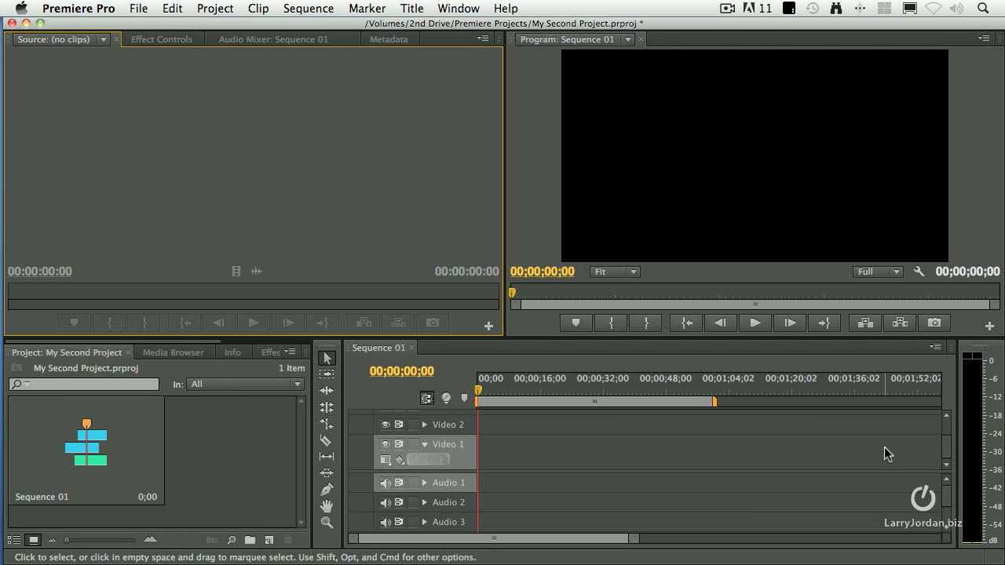
# Browse the Window > Workspace submenu listing Audio, Color Correction, Editing, Effects and others
pyautogui.click(458, 8)
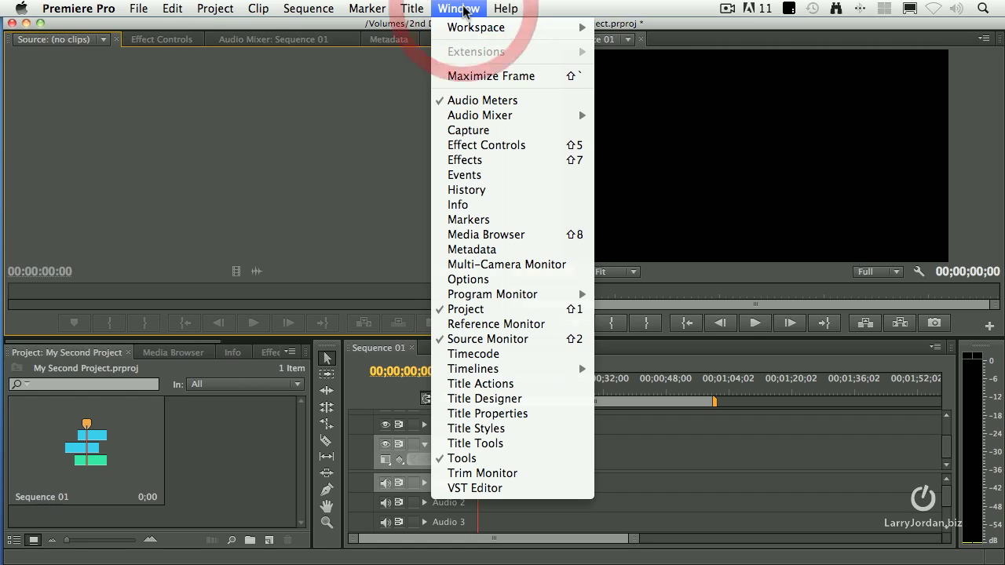
pyautogui.moveTo(474, 28)
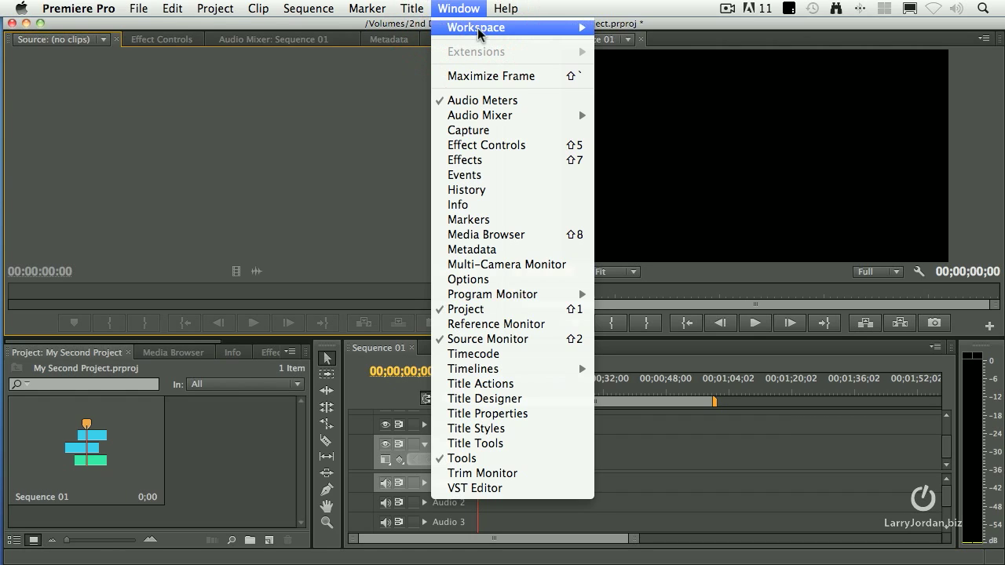
pyautogui.moveTo(474, 26)
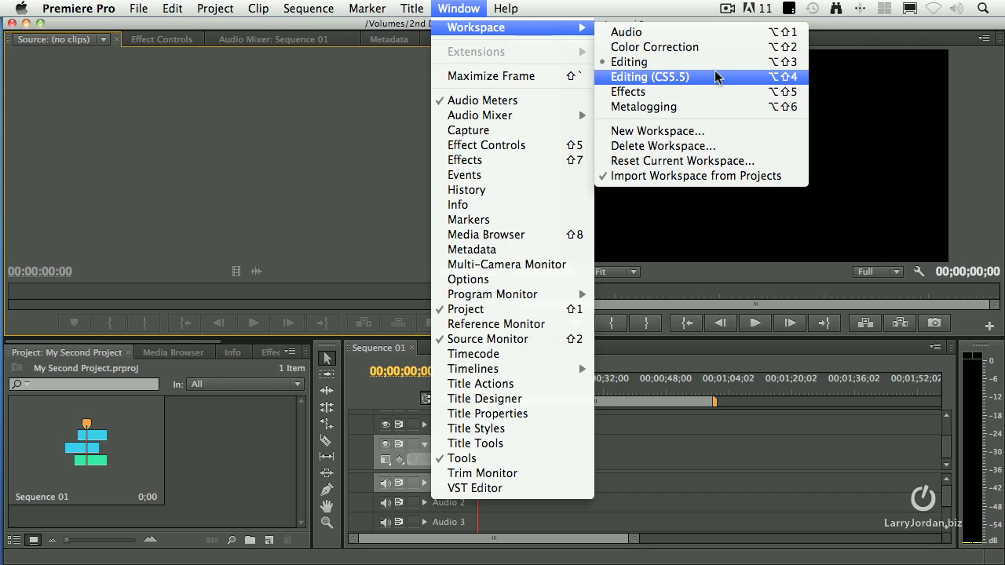
pyautogui.moveTo(725, 91)
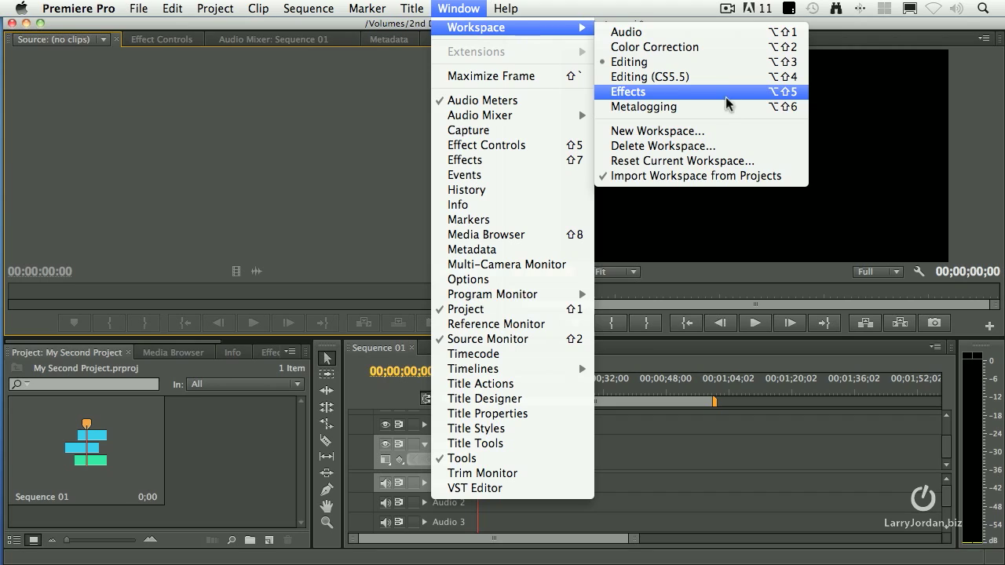
pyautogui.moveTo(729, 106)
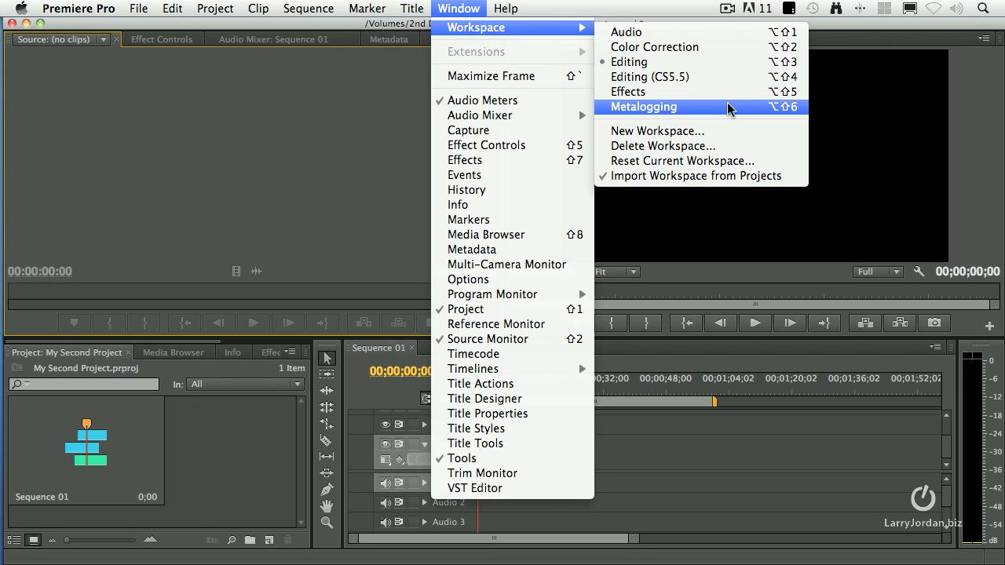
# Dismiss the menu, view the Info and Media Browser panels, then maximize the Sequence 01 timeline
pyautogui.click(641, 107)
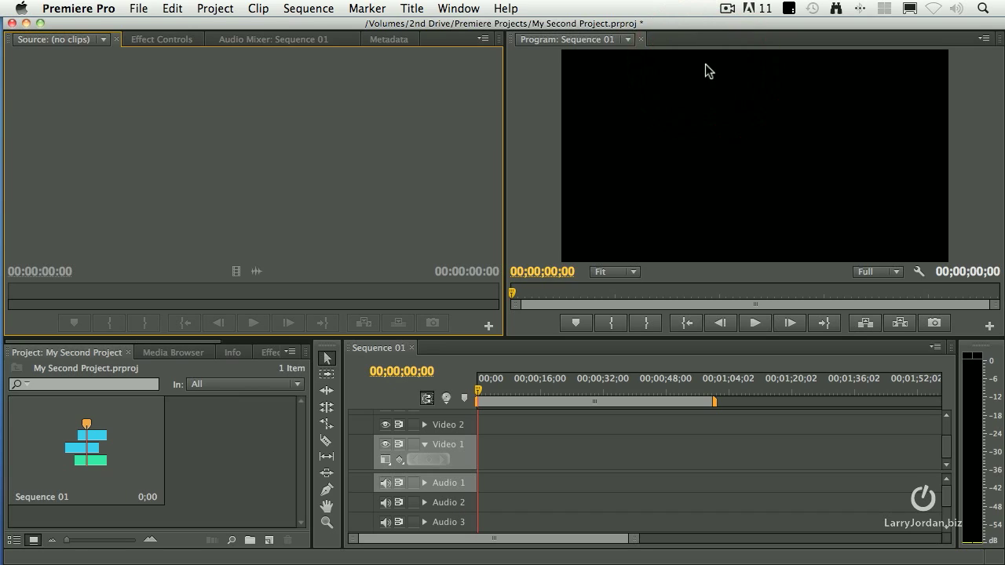
pyautogui.moveTo(375, 242)
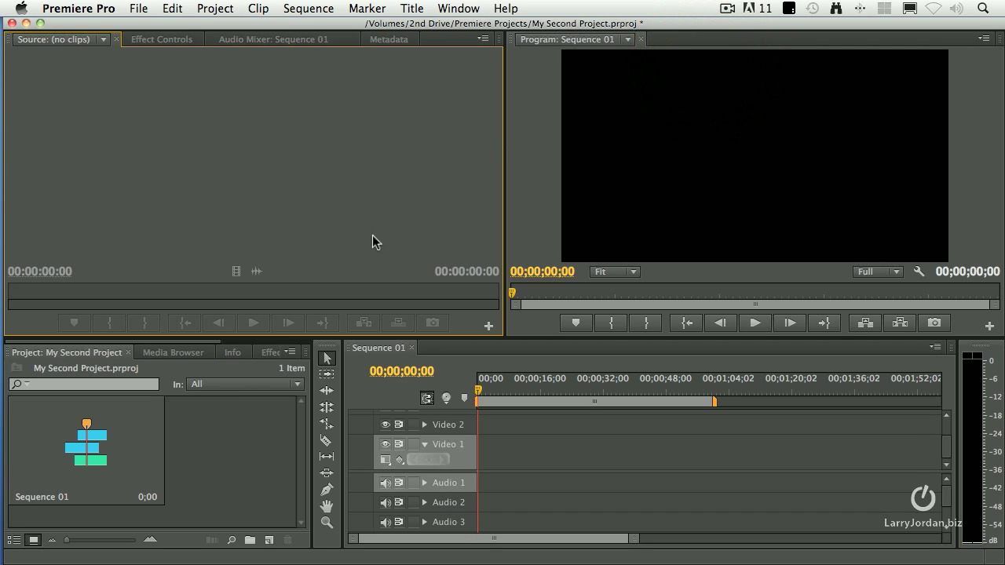
pyautogui.moveTo(247, 359)
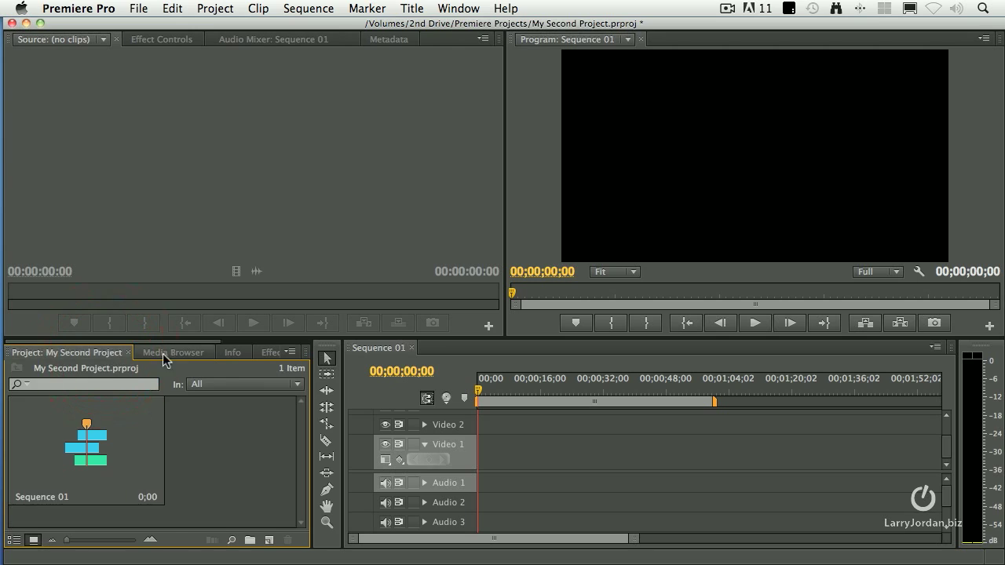
pyautogui.click(232, 351)
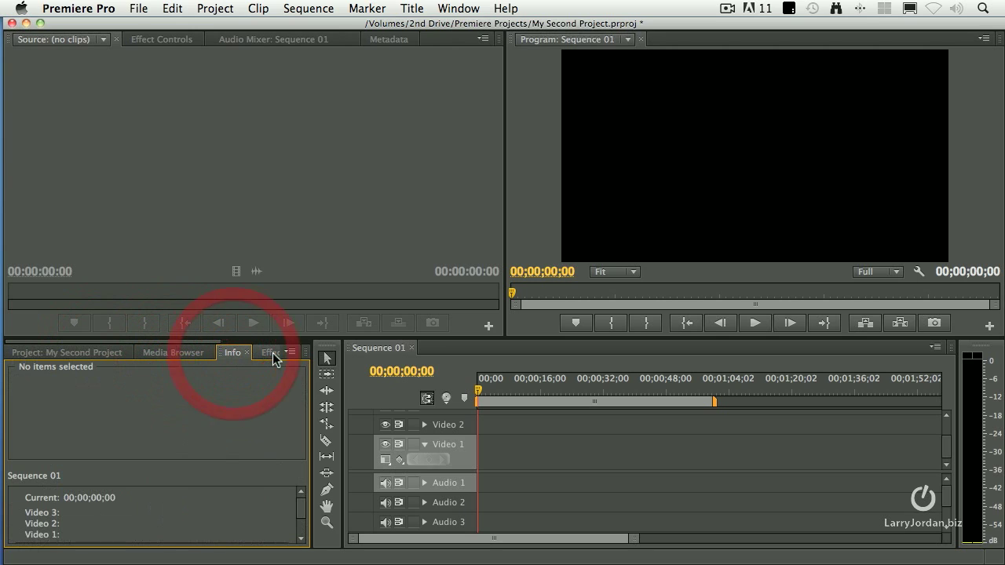
pyautogui.click(173, 352)
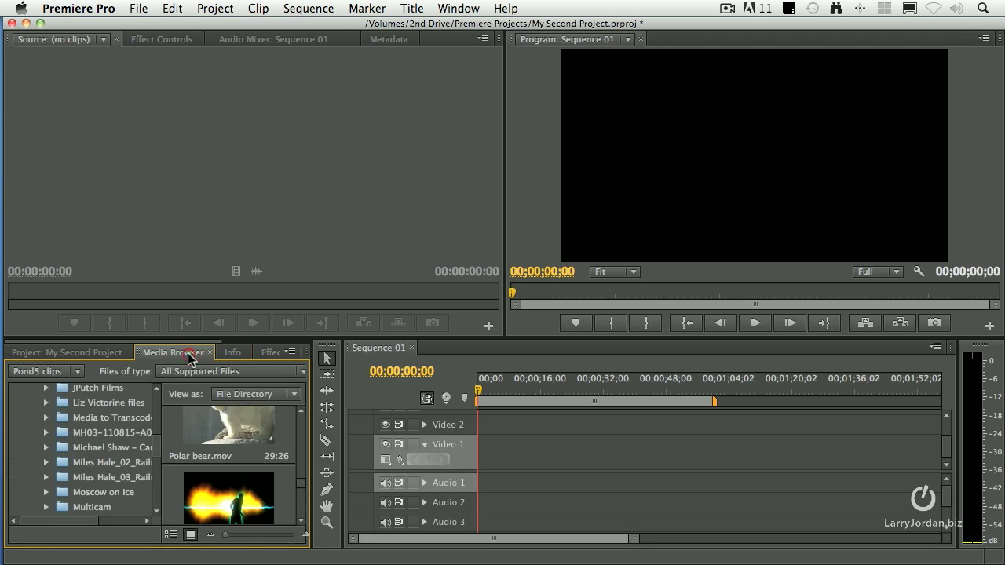
pyautogui.moveTo(223, 361)
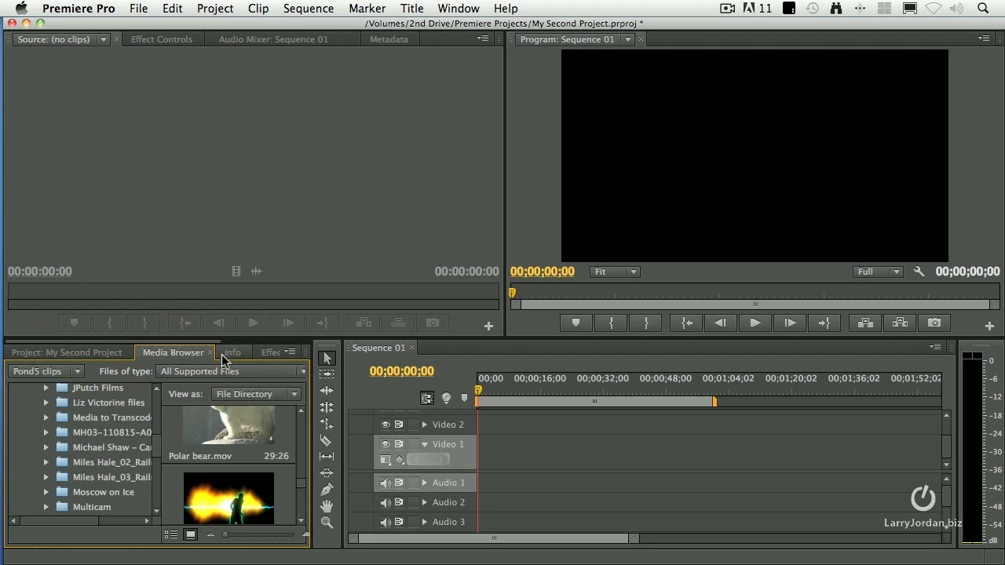
pyautogui.click(270, 351)
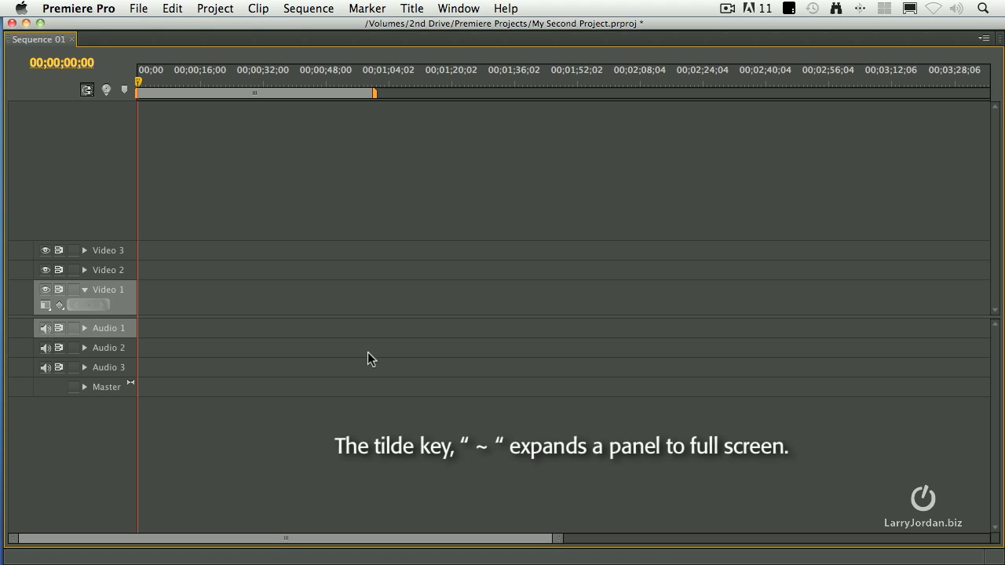
# Restore the timeline to normal size and toggle the Media Browser enlarged and back with tilde / Shift+tilde
pyautogui.press('`')
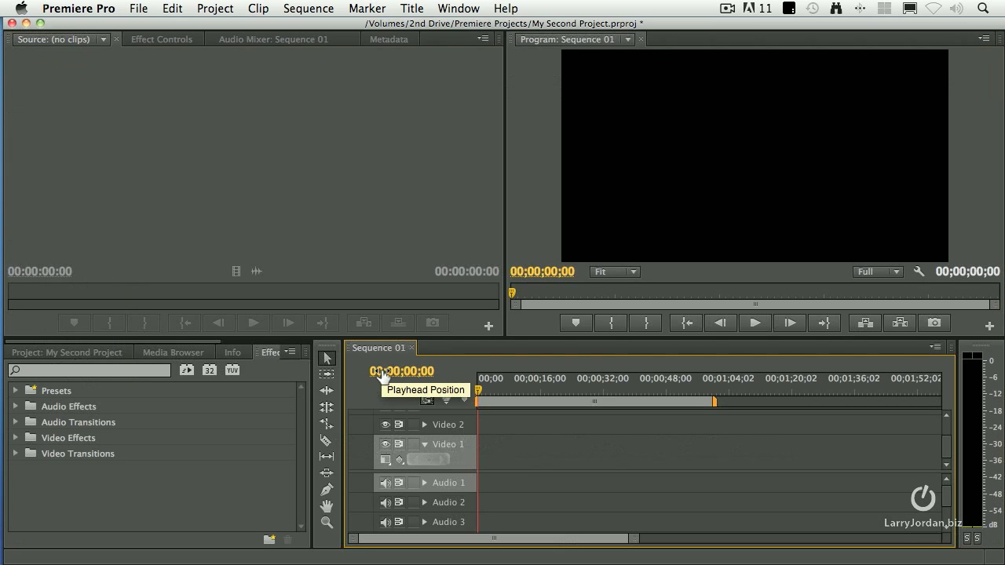
pyautogui.moveTo(348, 280)
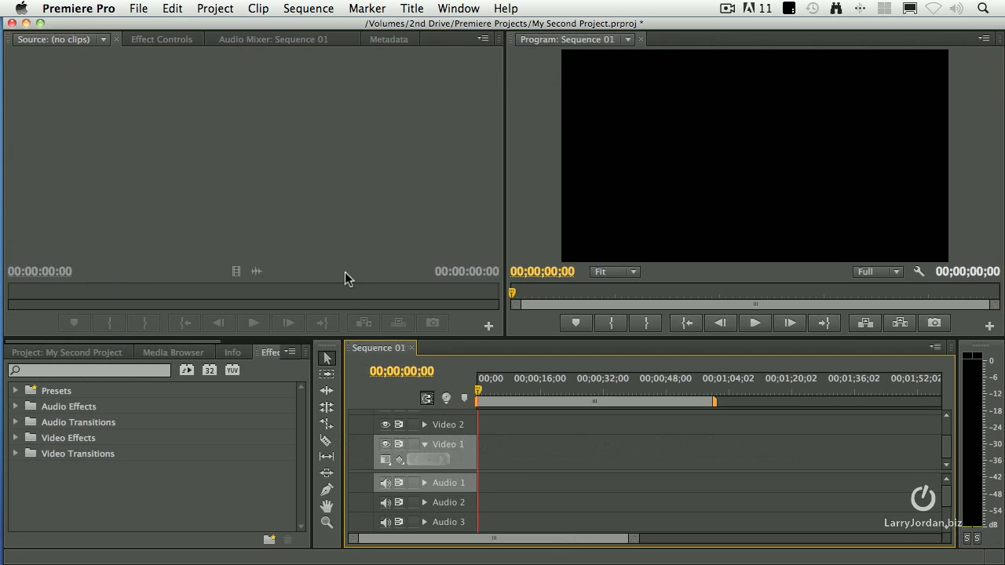
pyautogui.moveTo(647, 196)
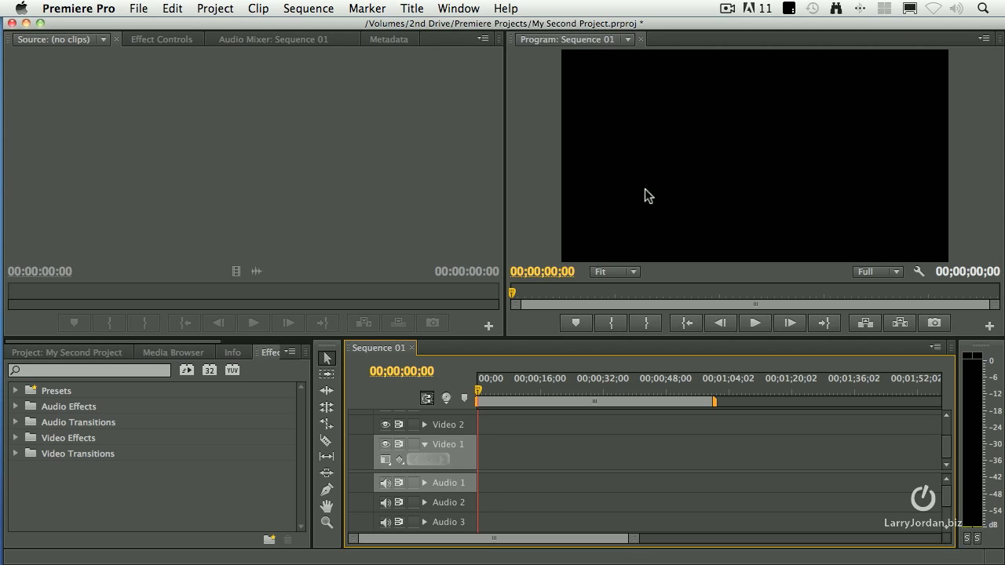
pyautogui.click(172, 351)
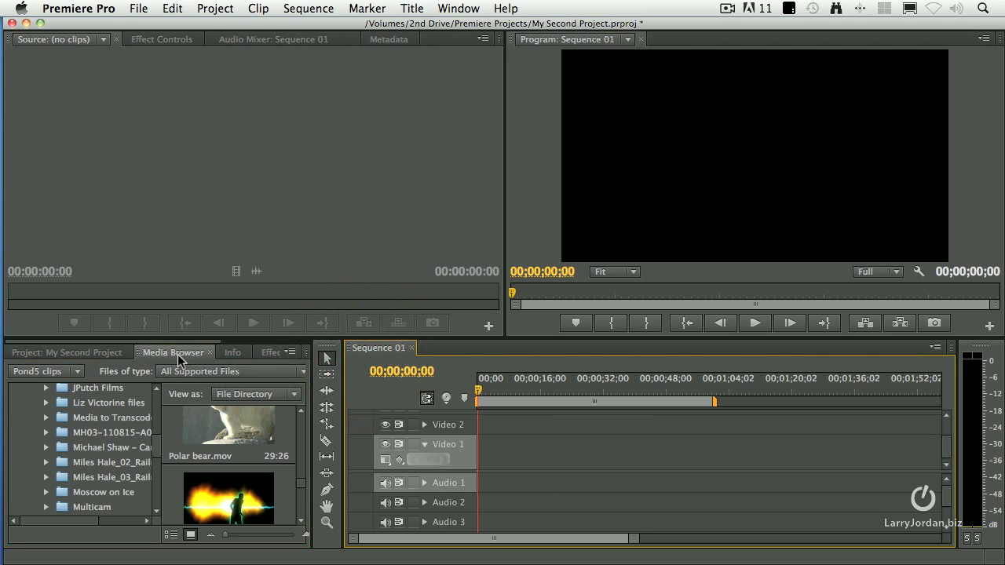
pyautogui.moveTo(100, 433)
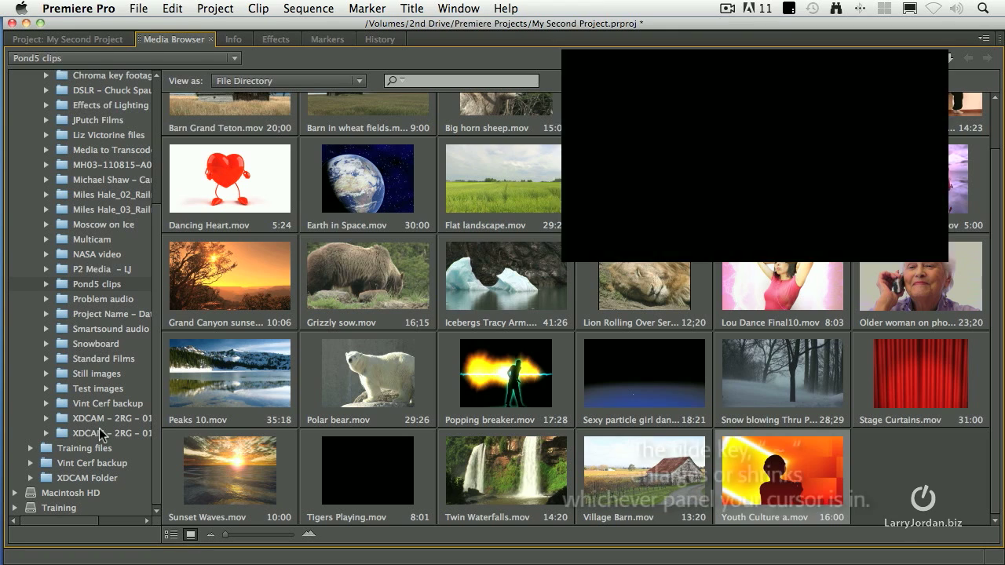
pyautogui.press('`')
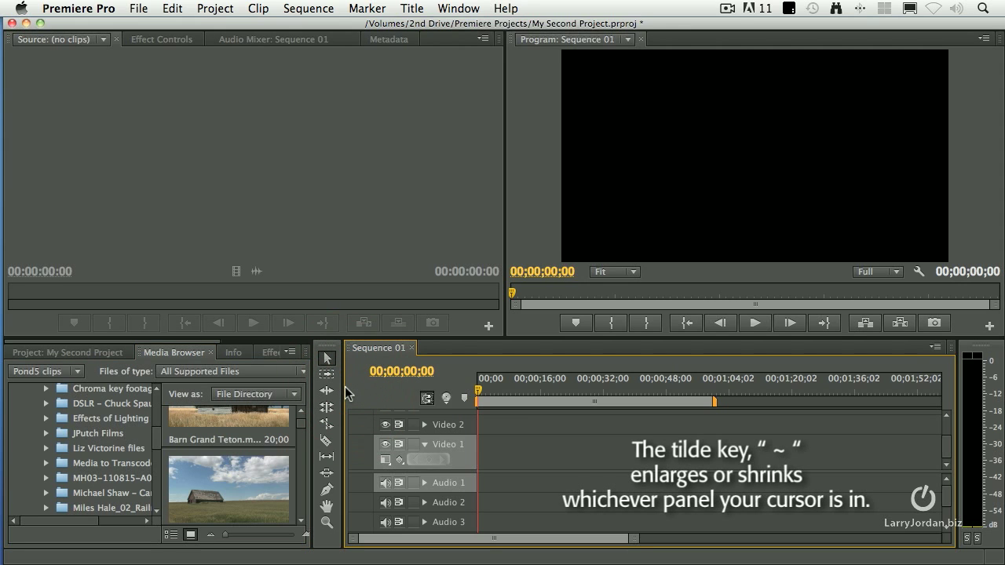
pyautogui.press('`')
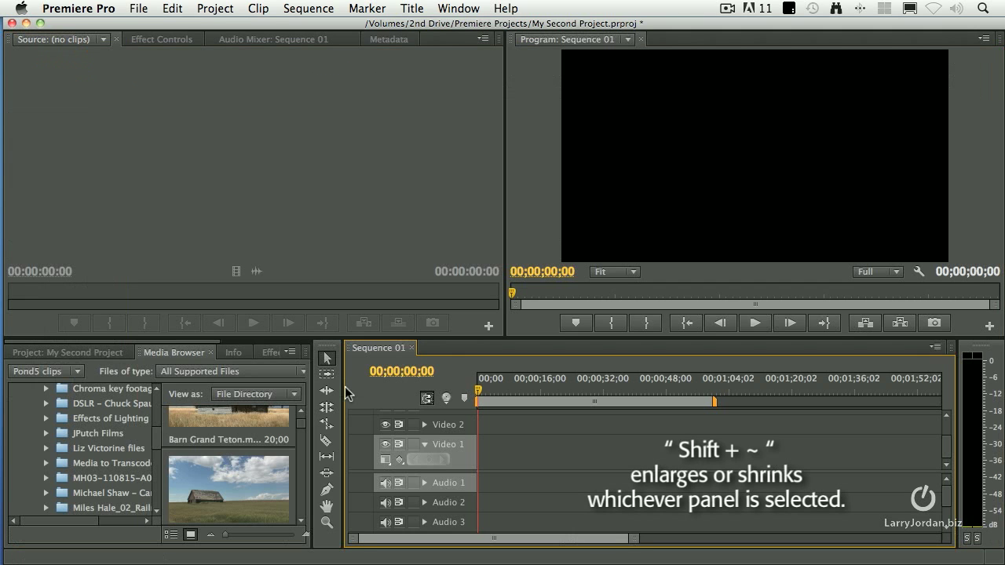
pyautogui.press('shift+`')
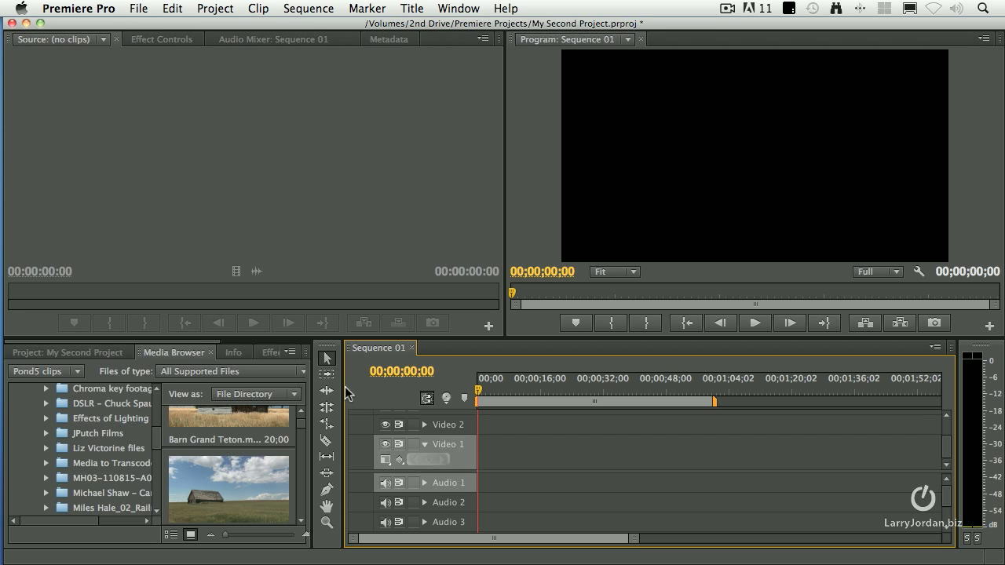
pyautogui.moveTo(113, 424)
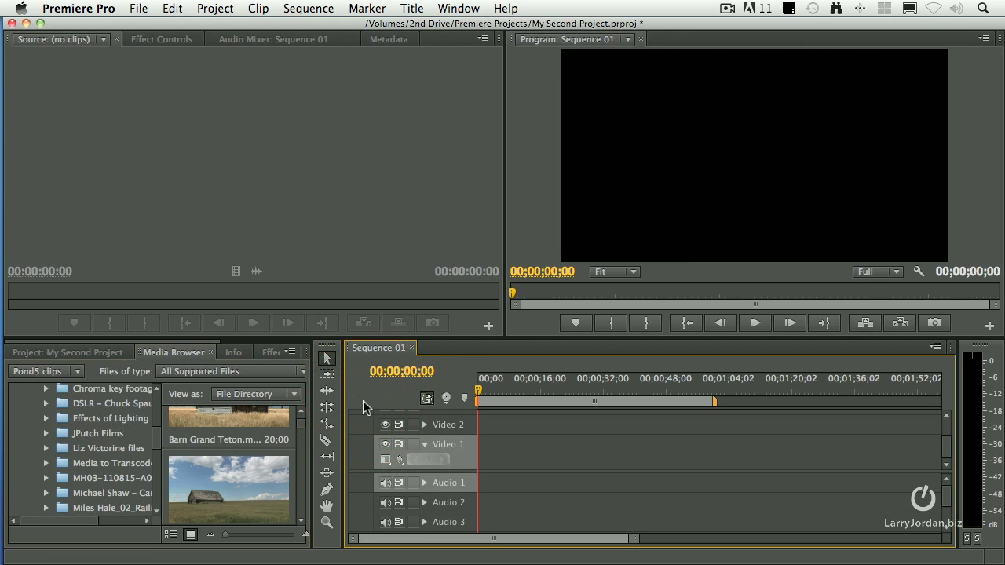
pyautogui.moveTo(452, 355)
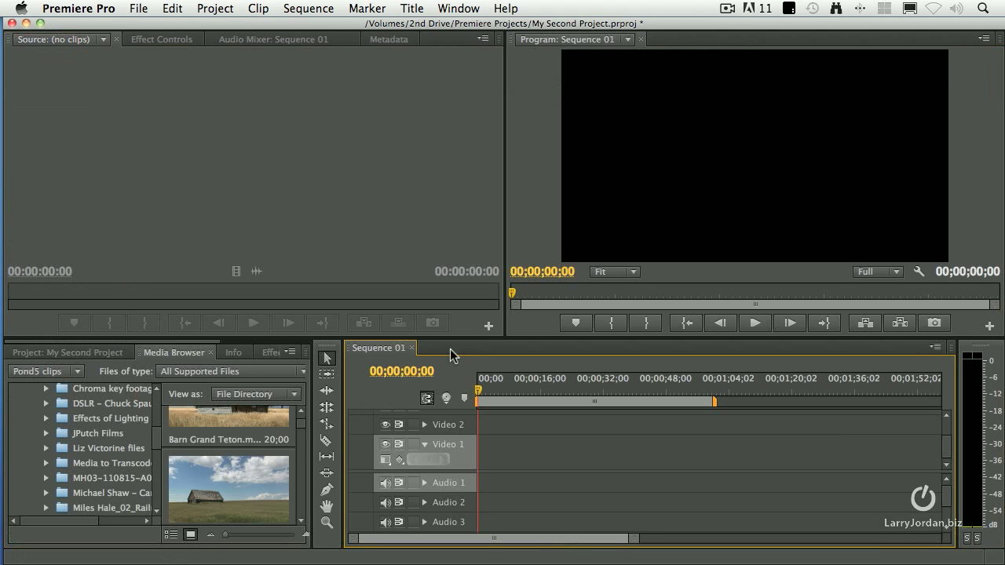
pyautogui.moveTo(438, 359)
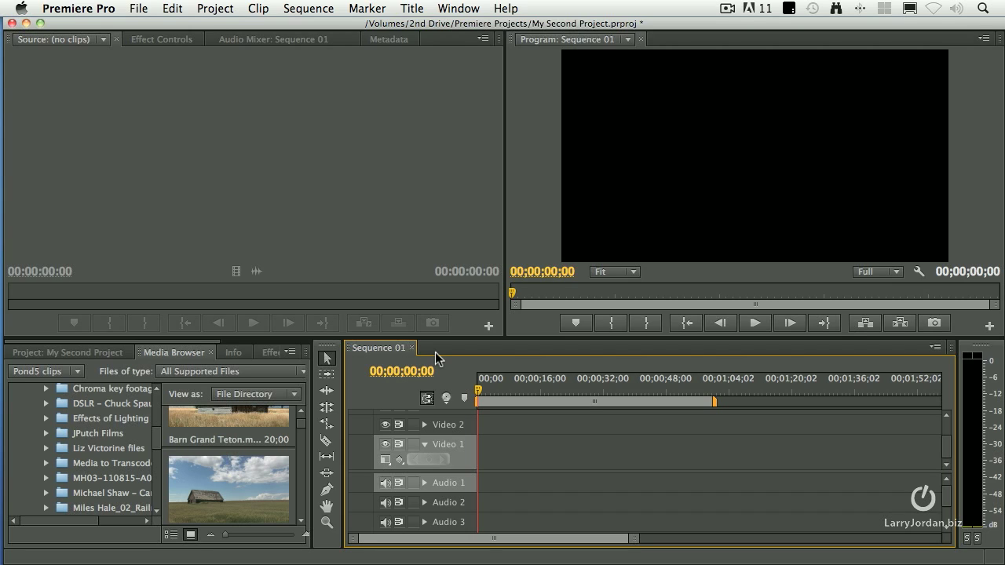
# Open the Timecode panel from the Window menu as a floating window reading 00;00;00;00
pyautogui.click(458, 10)
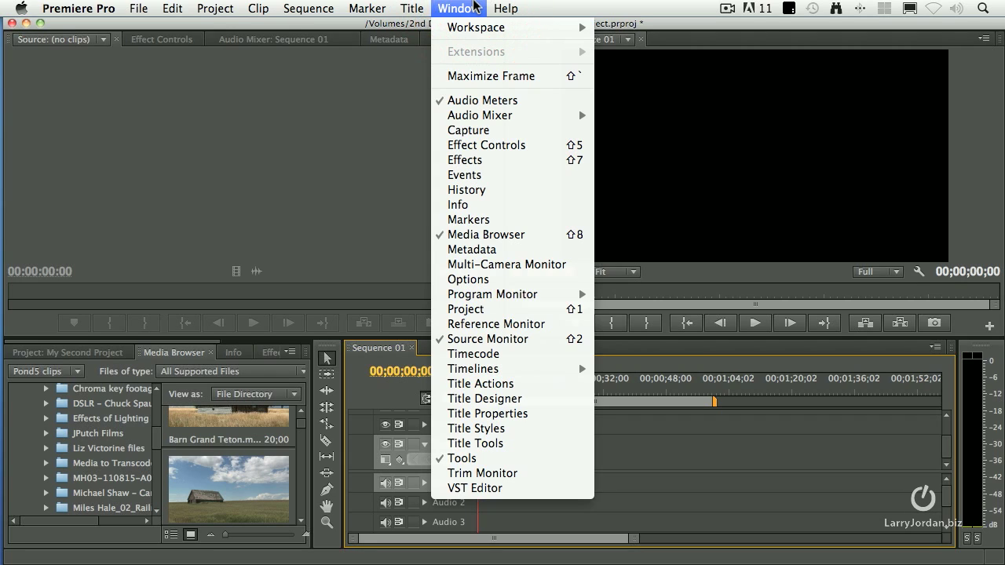
pyautogui.moveTo(488, 75)
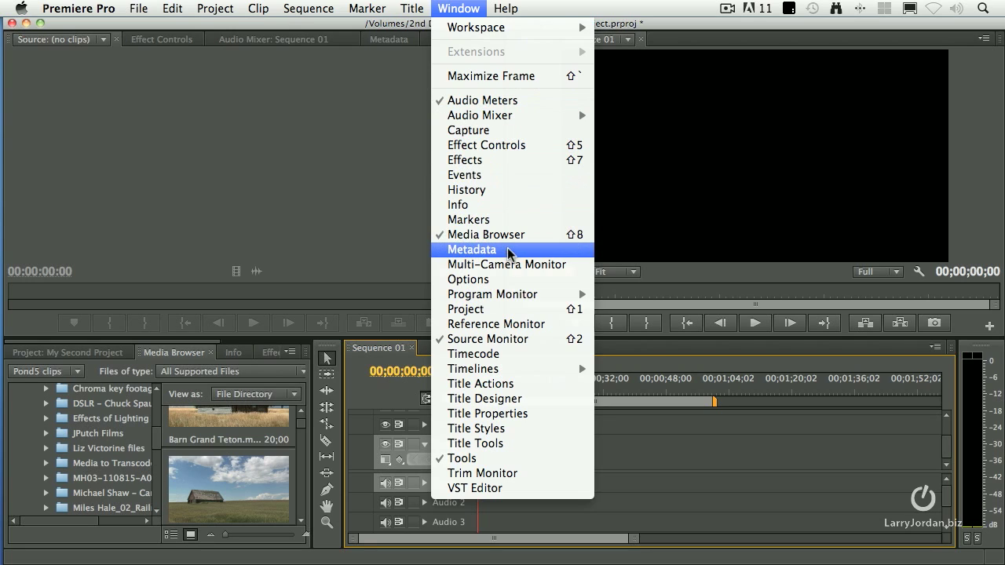
pyautogui.moveTo(494, 100)
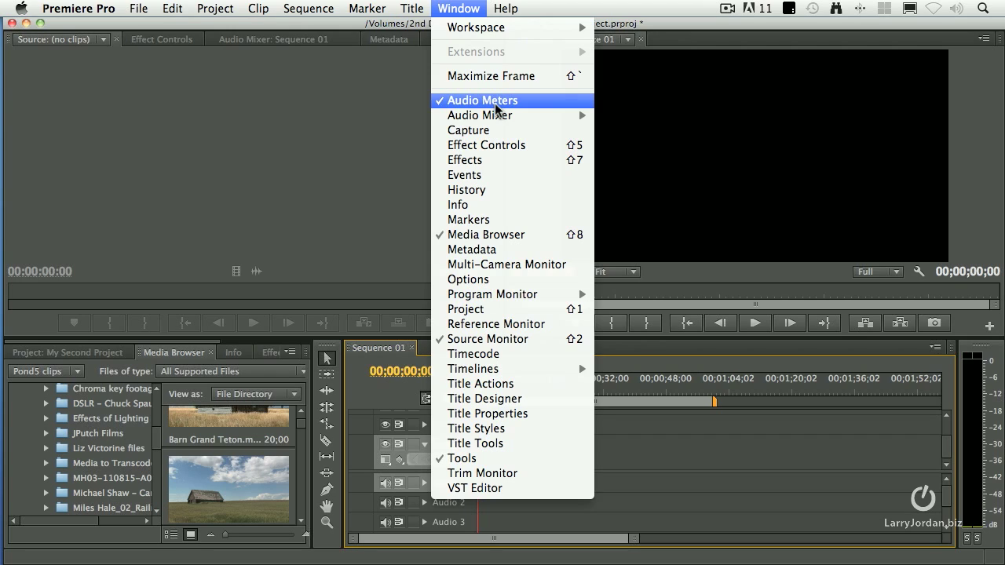
pyautogui.moveTo(502, 235)
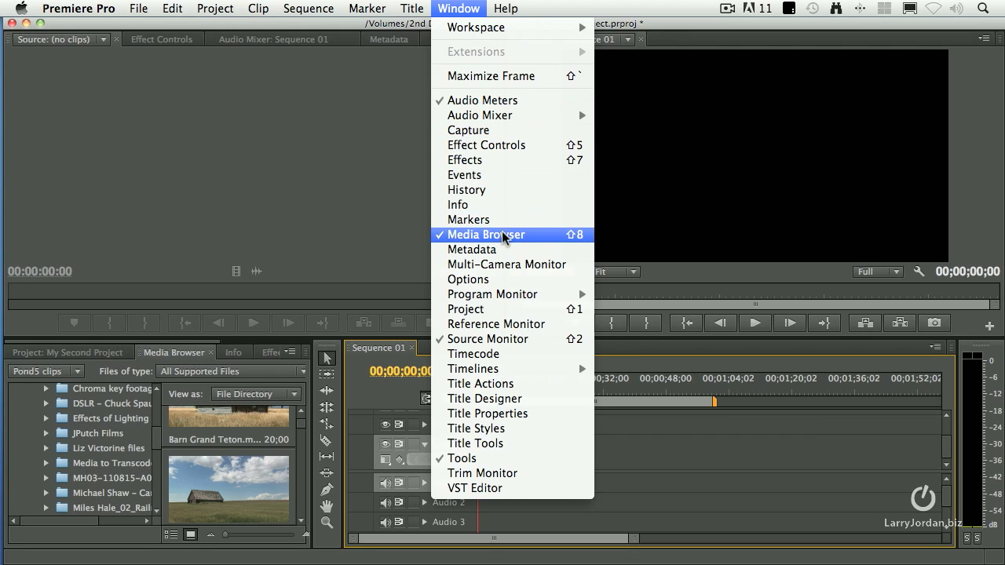
pyautogui.moveTo(487, 340)
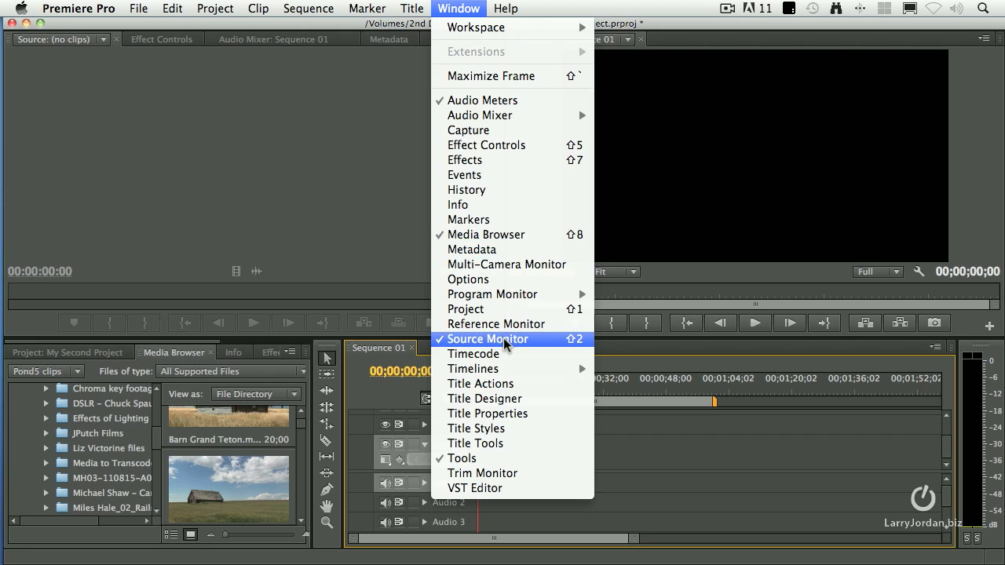
pyautogui.moveTo(483, 399)
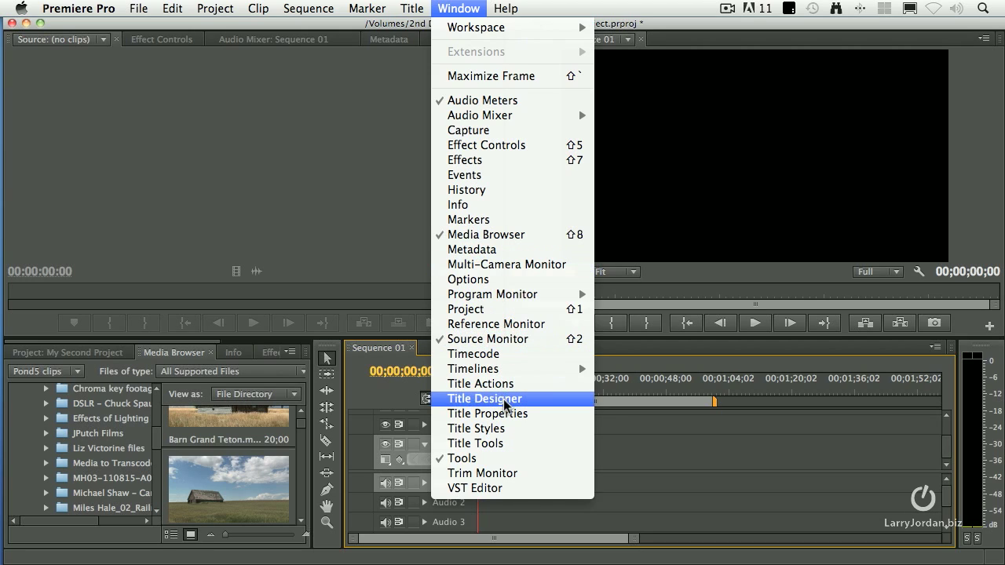
pyautogui.moveTo(557, 355)
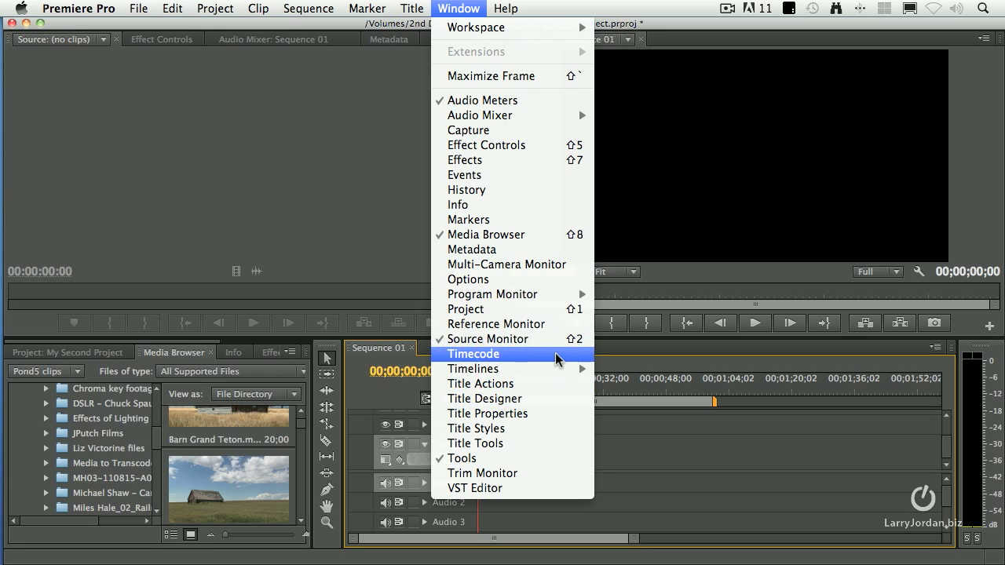
pyautogui.moveTo(476, 427)
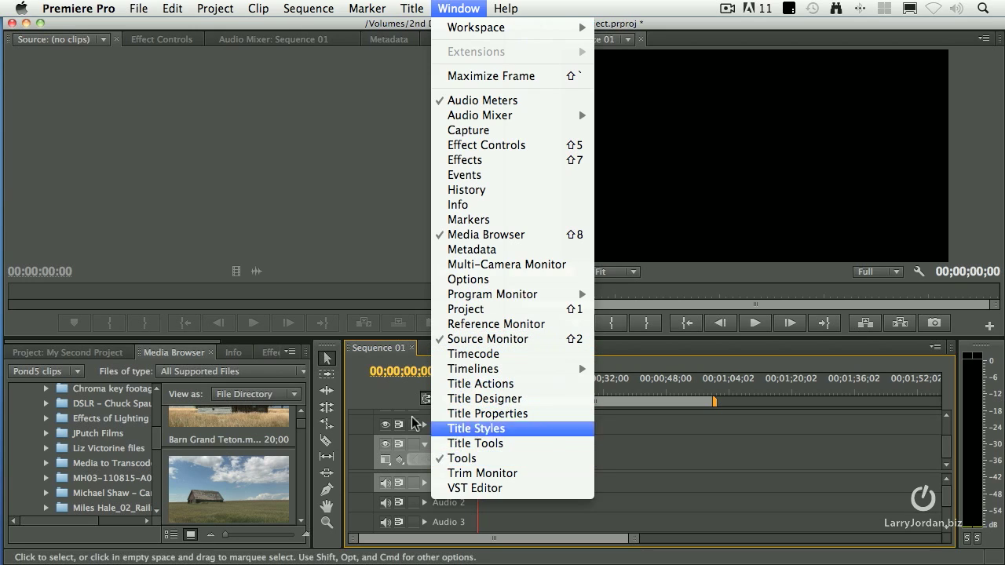
pyautogui.moveTo(314, 427)
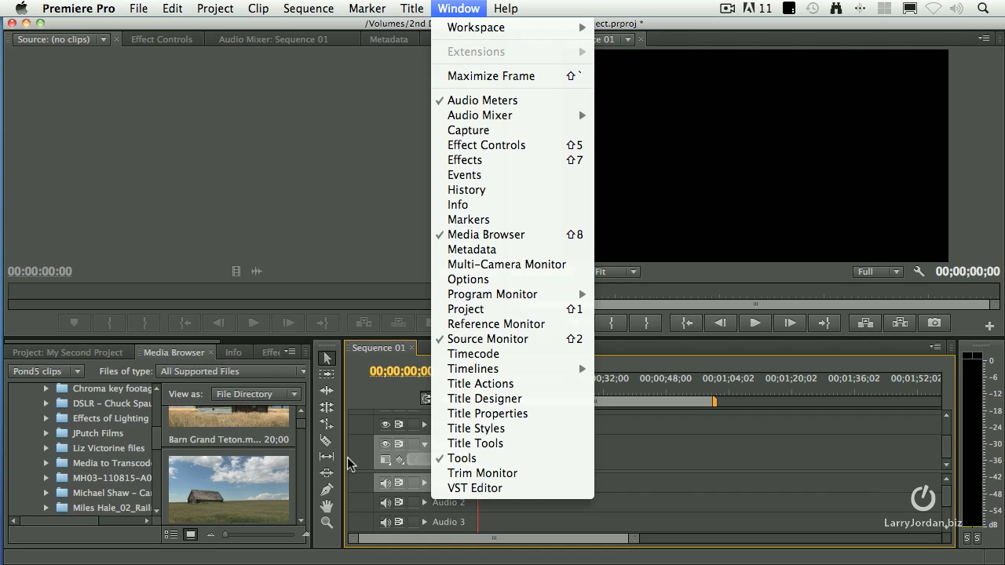
pyautogui.moveTo(474, 354)
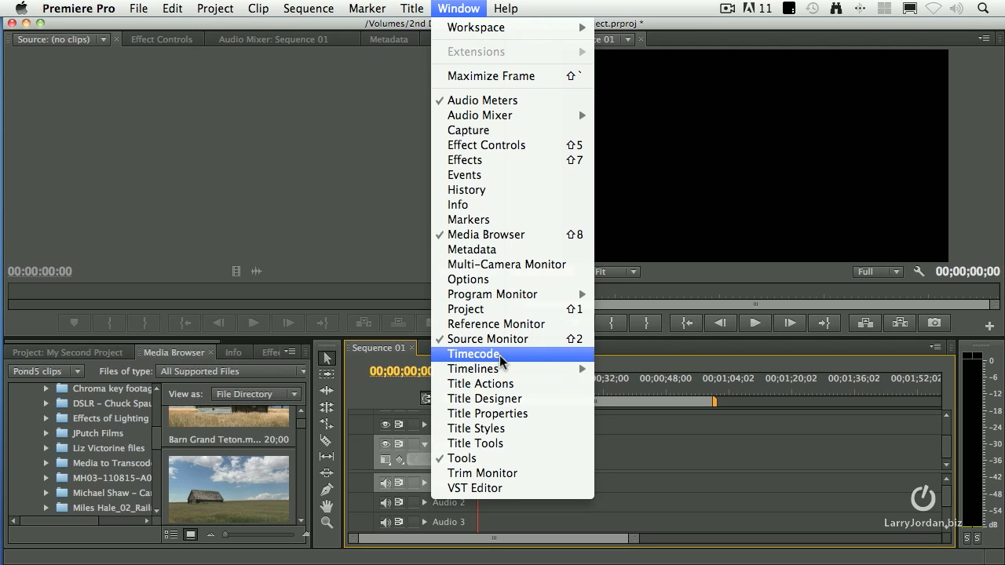
pyautogui.click(474, 355)
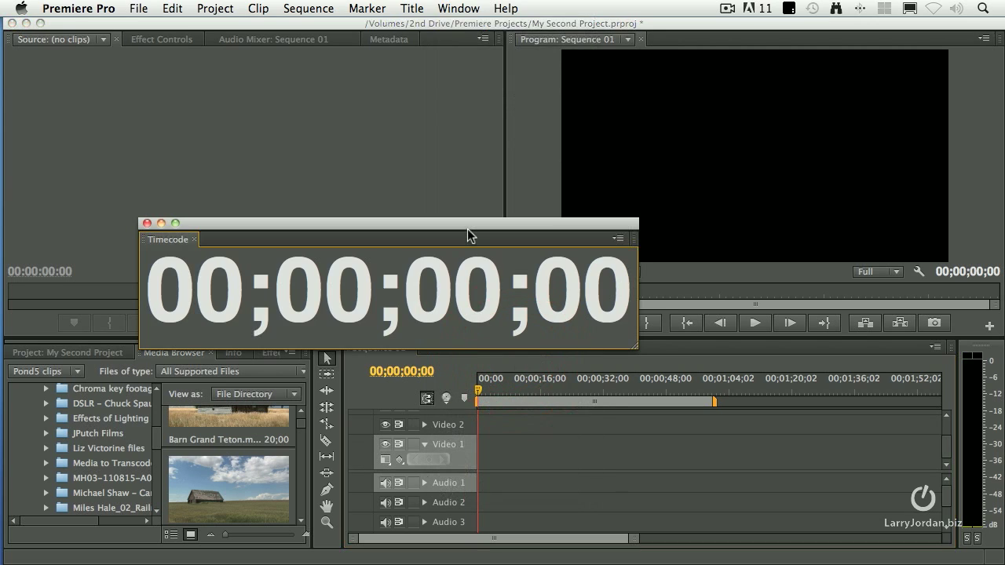
# Drag the floating Timecode panel up and dock it between the Source and Program monitors
pyautogui.moveTo(468, 235); pyautogui.dragTo(557, 232)
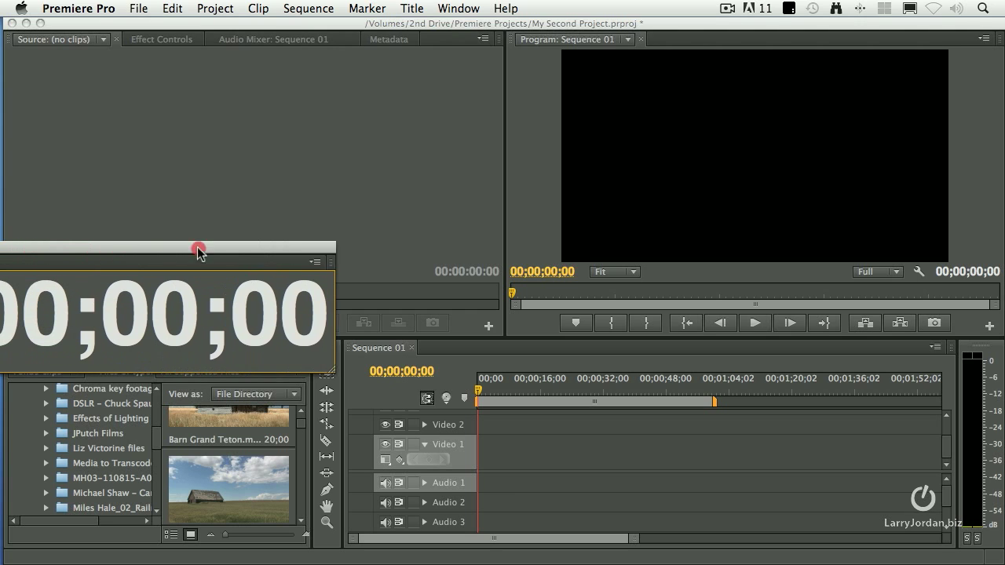
pyautogui.moveTo(201, 251); pyautogui.dragTo(593, 251)
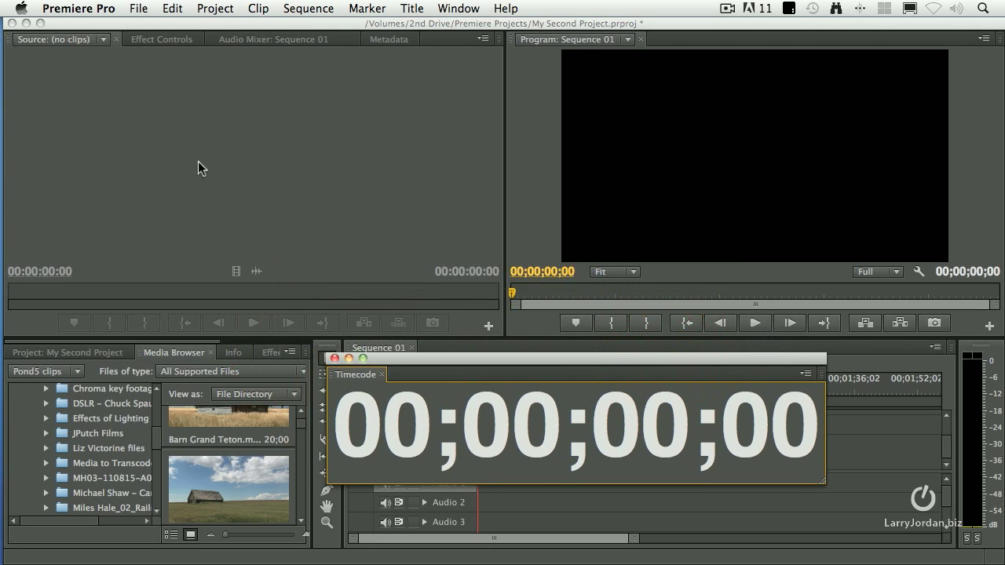
pyautogui.moveTo(369, 392)
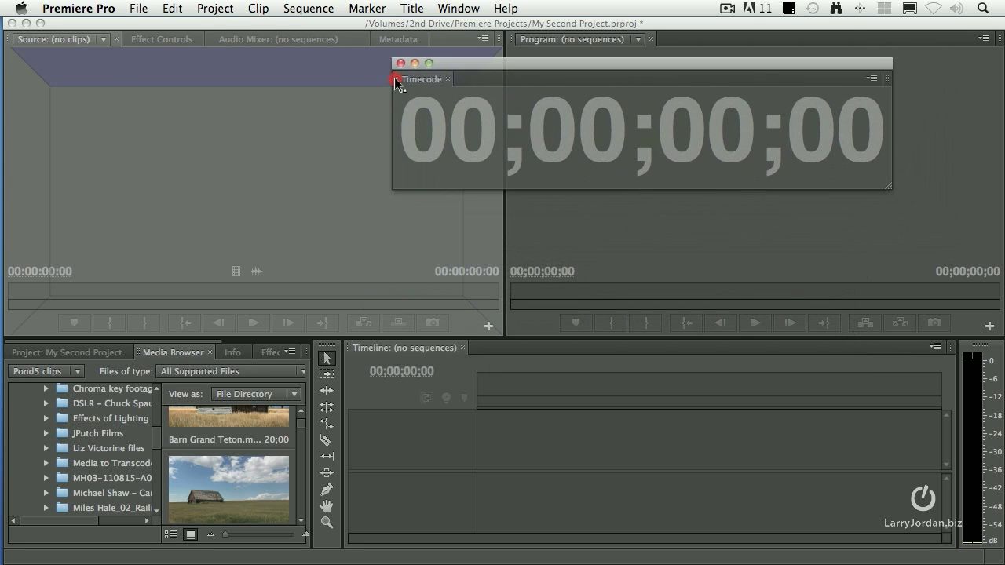
pyautogui.moveTo(423, 79); pyautogui.dragTo(254, 176)
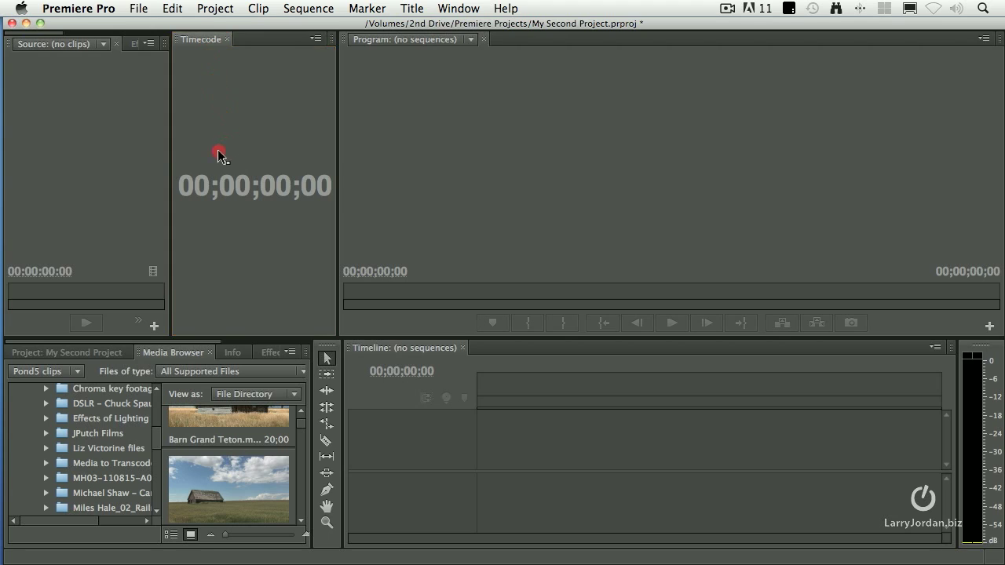
# Group the Timecode panel with the Source monitor, widen its frame and make the timeline taller
pyautogui.click(126, 155)
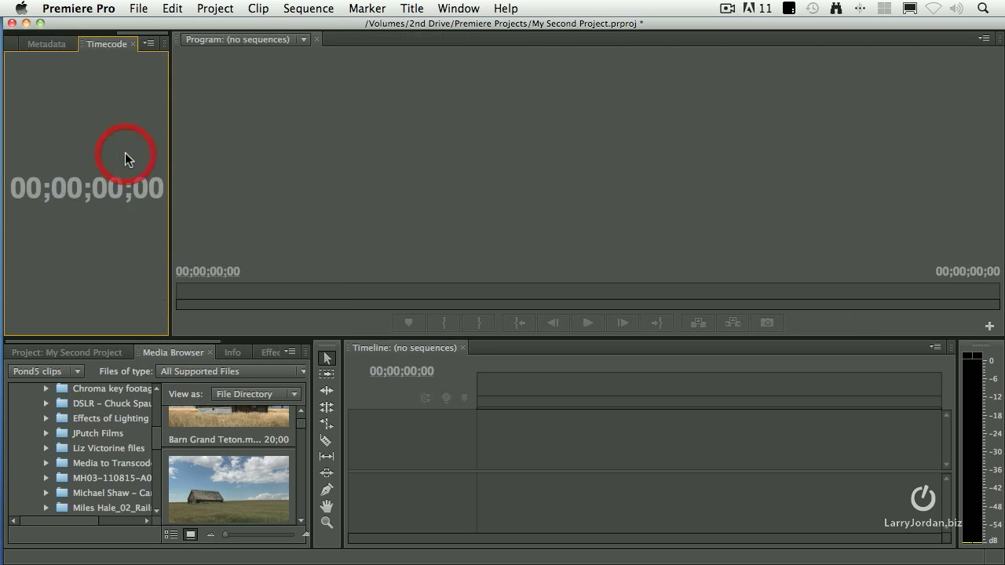
pyautogui.moveTo(305, 222)
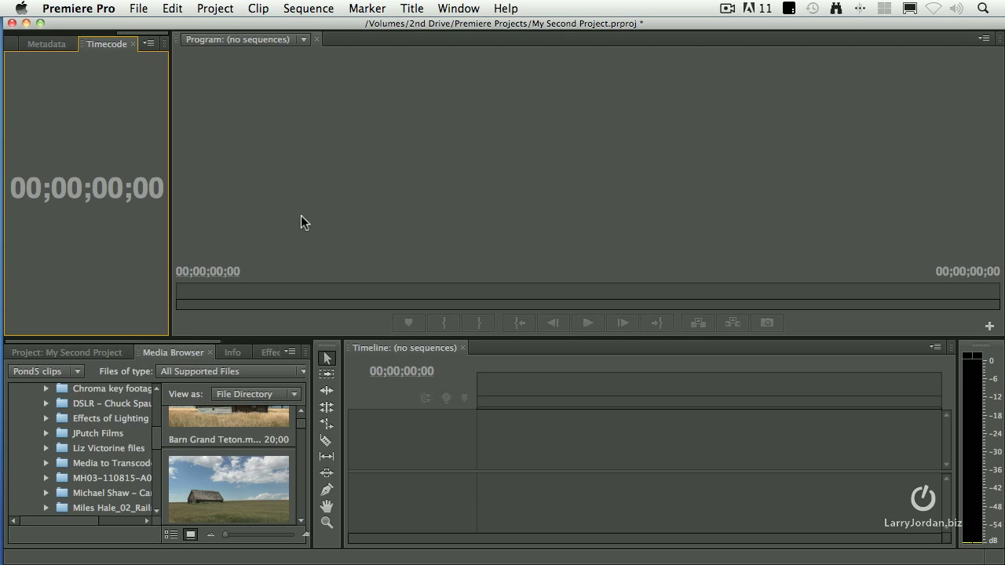
pyautogui.moveTo(170, 217)
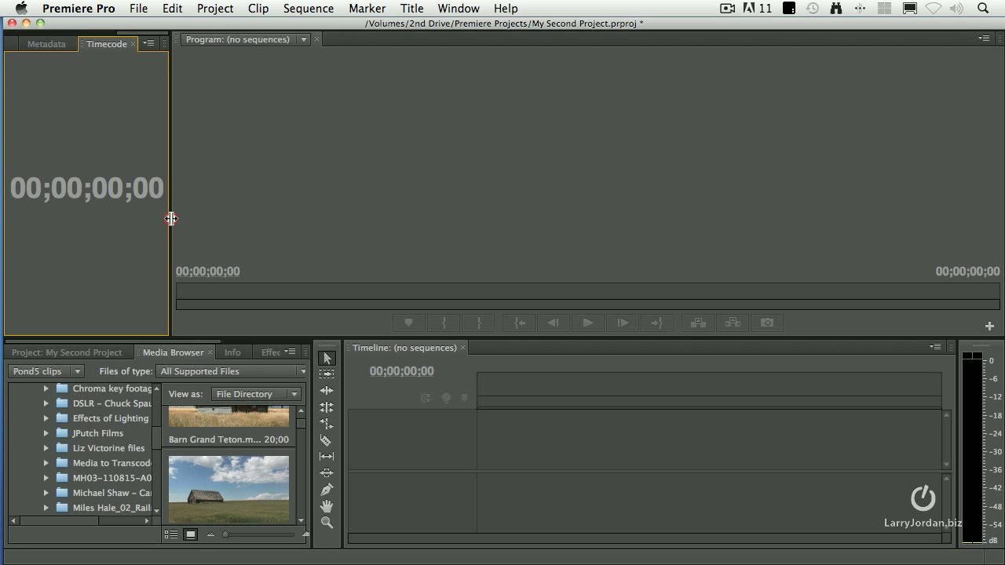
pyautogui.moveTo(169, 219); pyautogui.dragTo(355, 220)
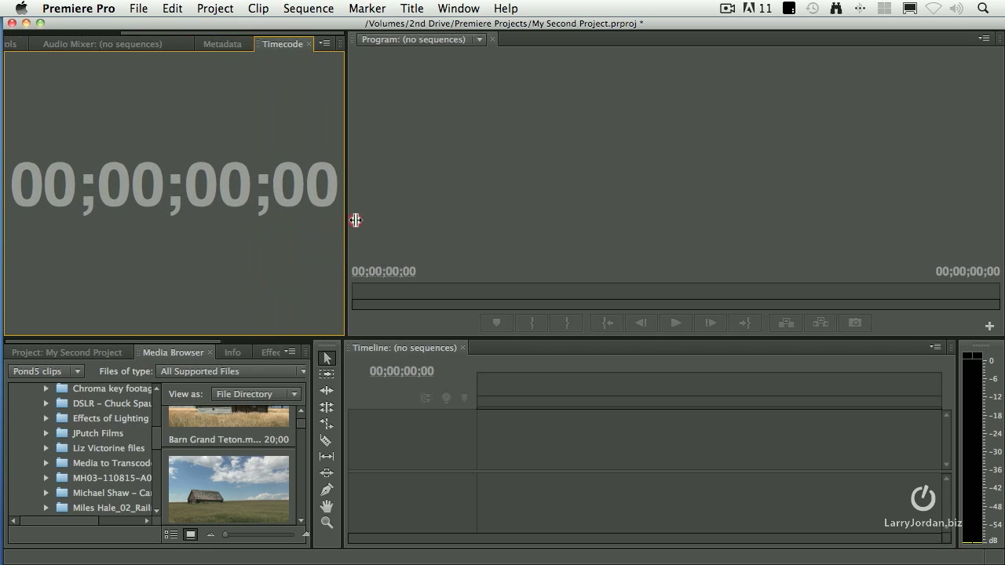
pyautogui.moveTo(355, 219); pyautogui.dragTo(416, 228)
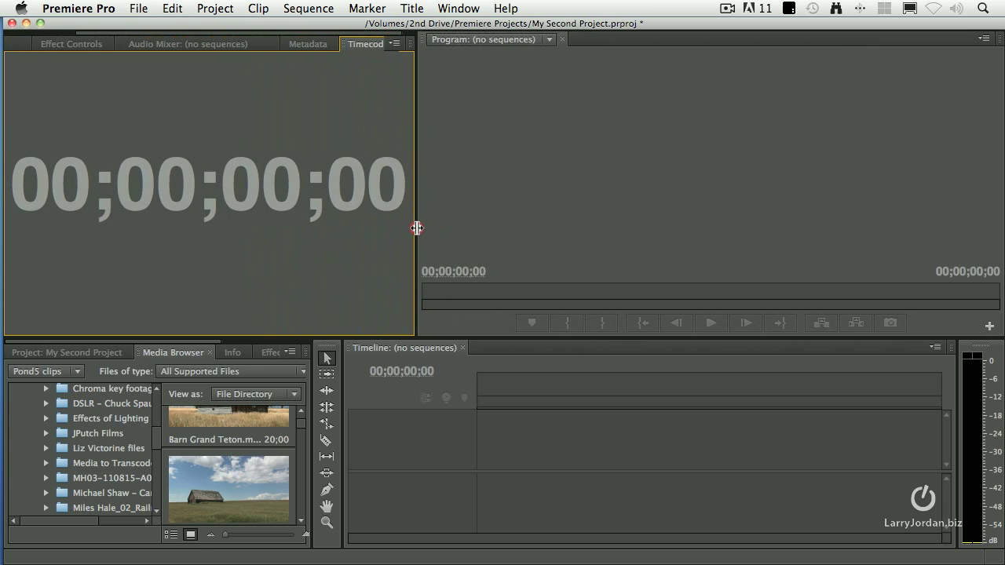
pyautogui.moveTo(485, 345)
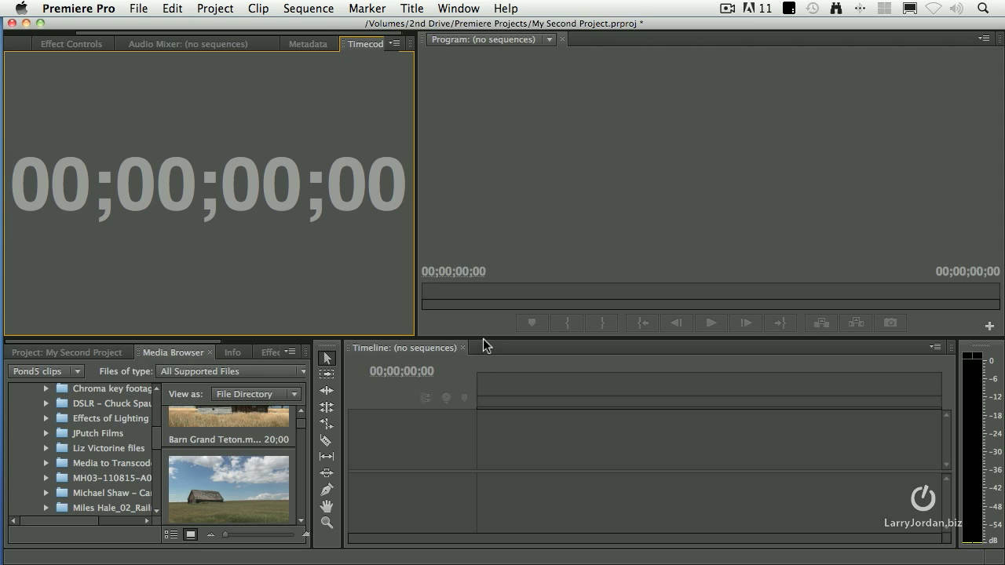
pyautogui.moveTo(484, 337)
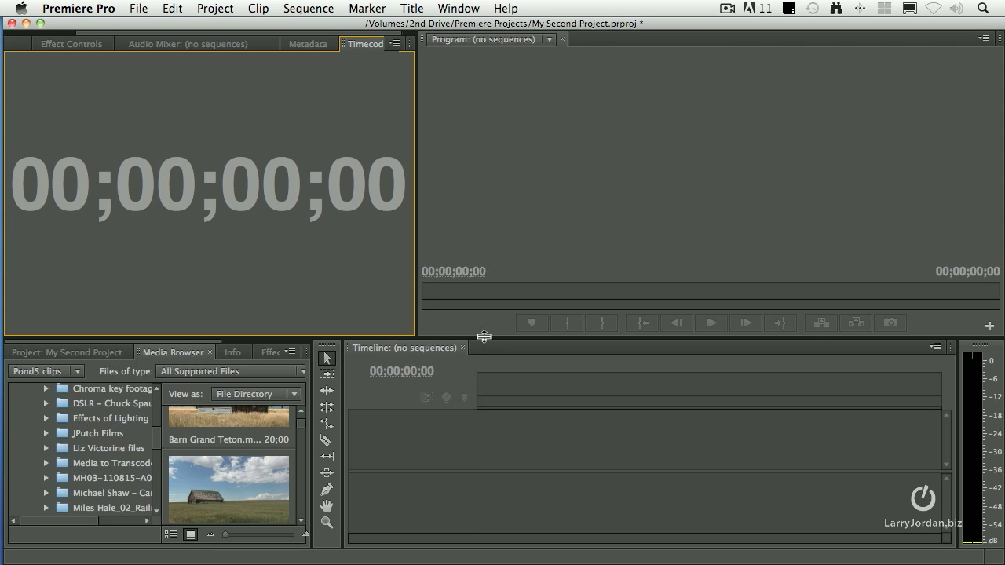
pyautogui.moveTo(483, 336); pyautogui.dragTo(483, 315)
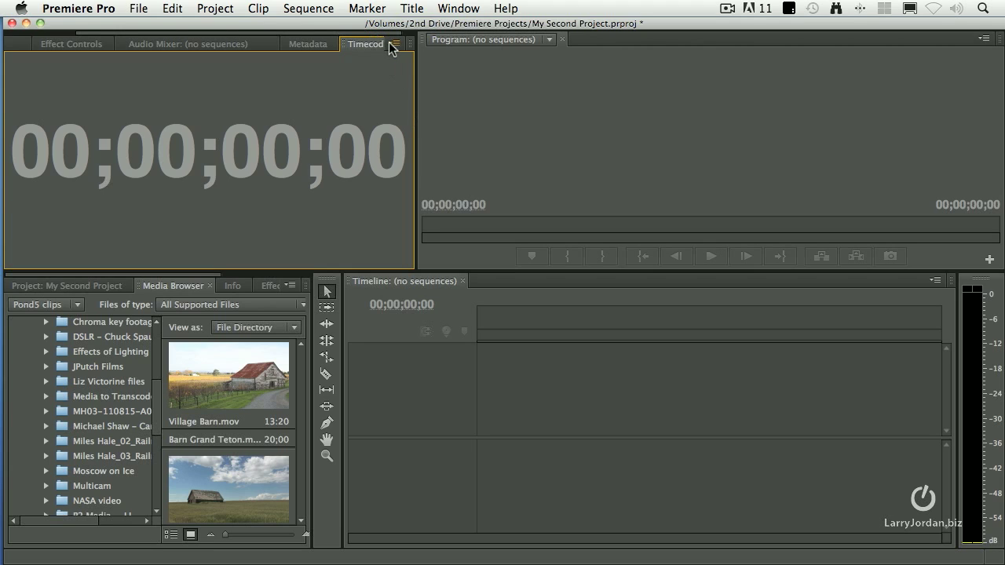
pyautogui.moveTo(336, 50)
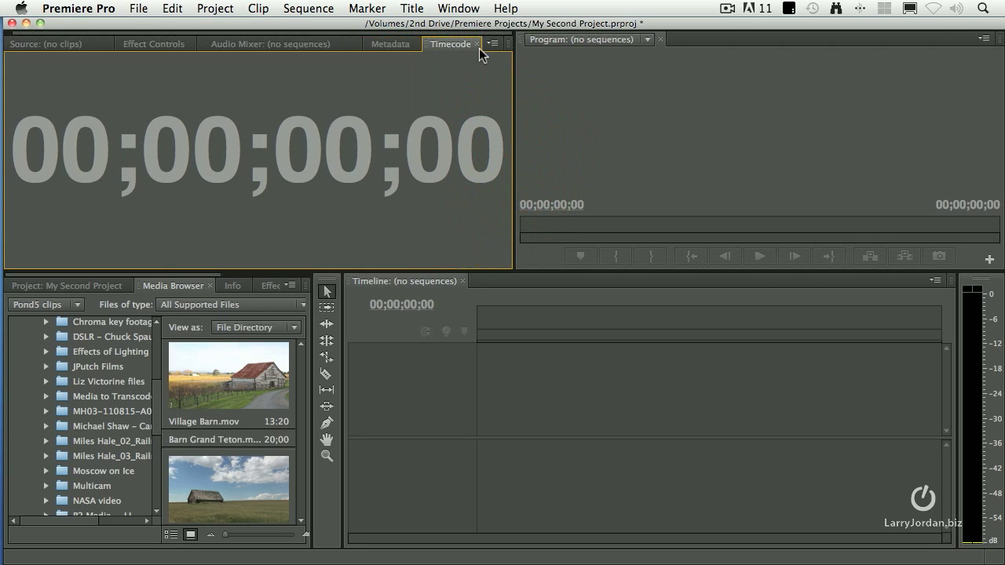
# Switch the upper-left group back to showing the Source monitor
pyautogui.click(489, 44)
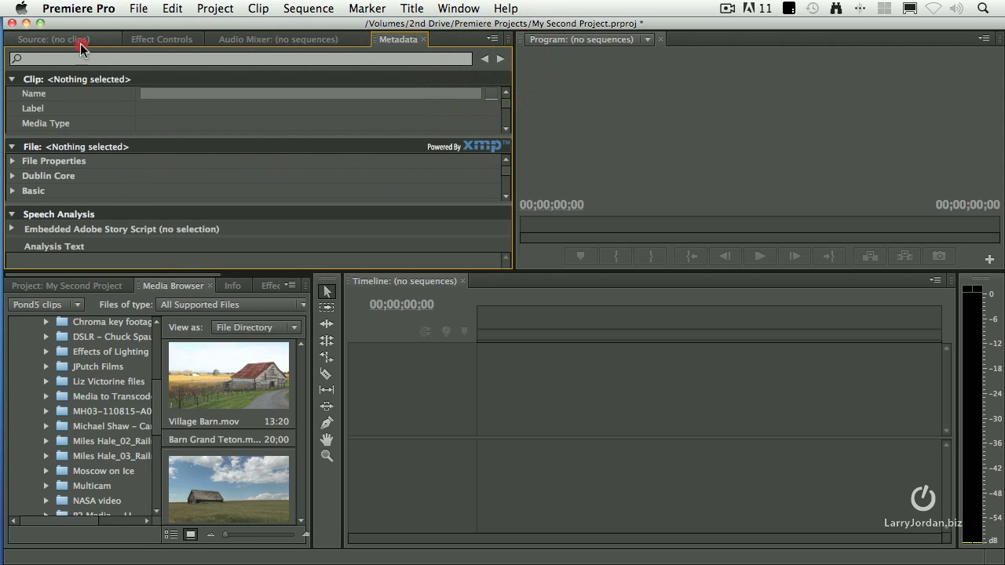
pyautogui.click(53, 38)
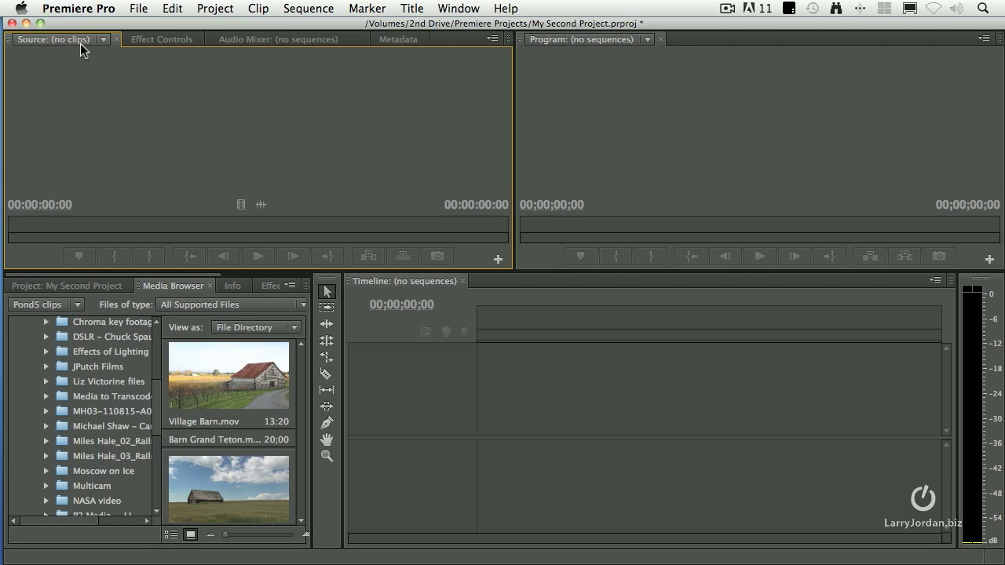
pyautogui.moveTo(505, 81)
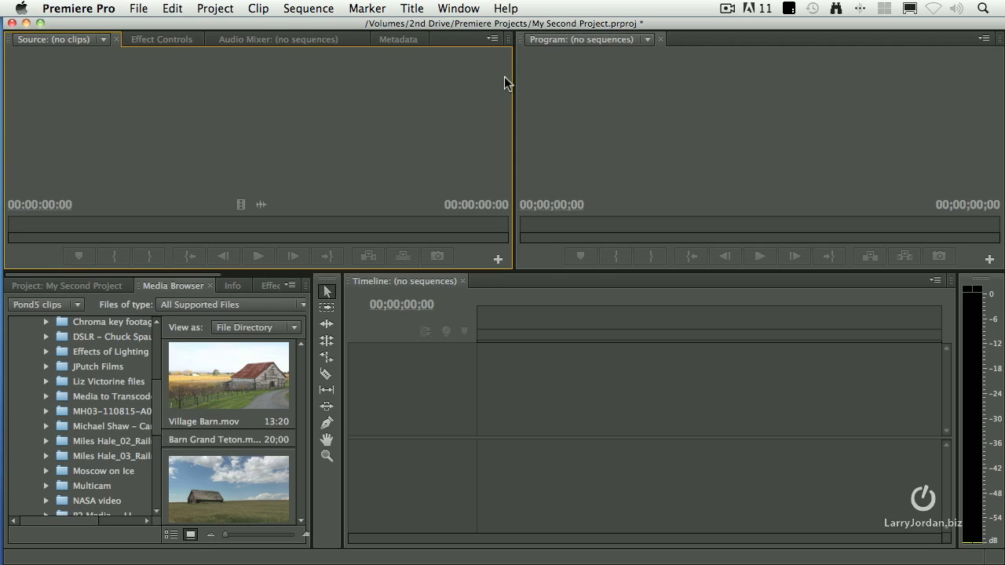
# Reset the Editing workspace to its original layout and confirm
pyautogui.click(459, 8)
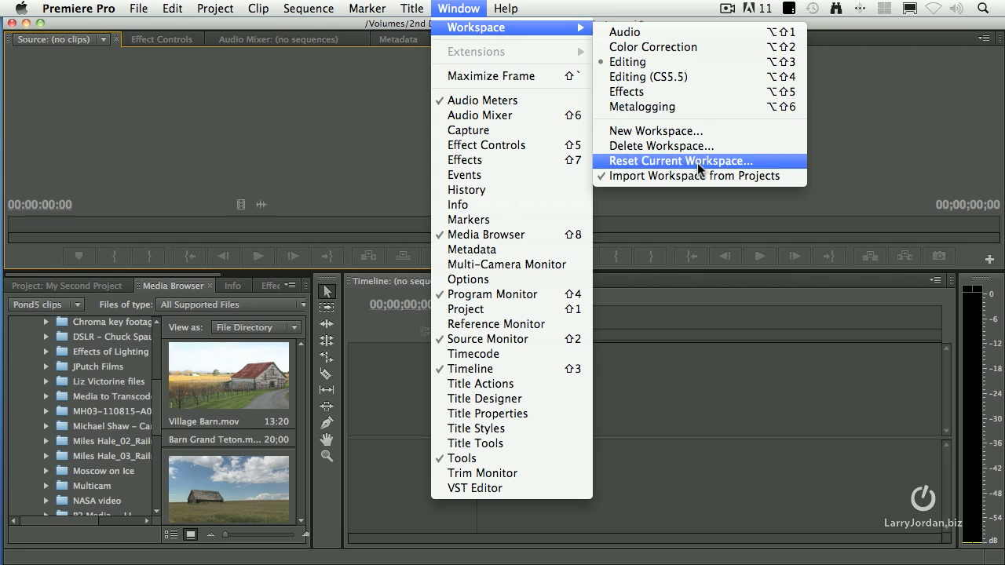
pyautogui.moveTo(747, 166)
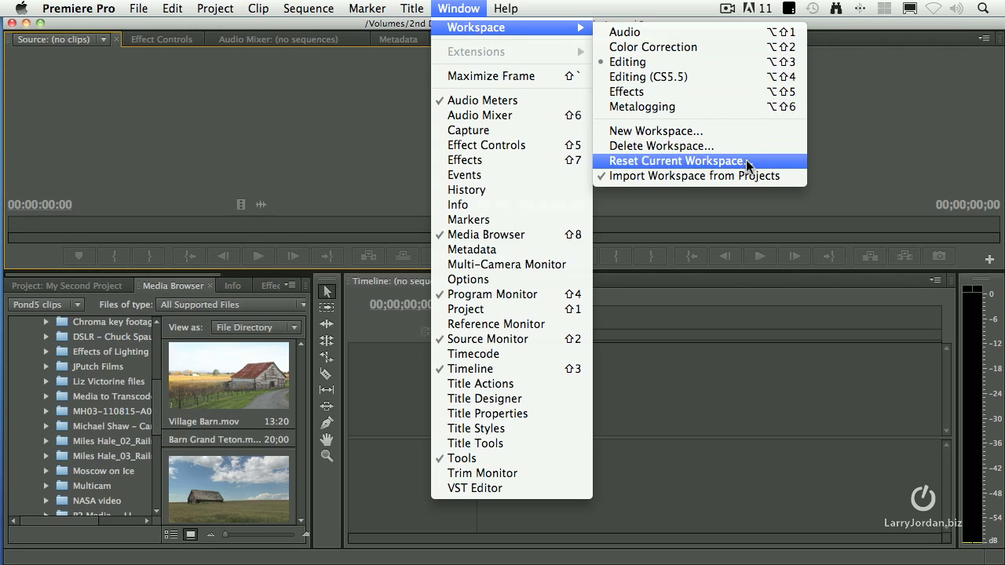
pyautogui.click(676, 160)
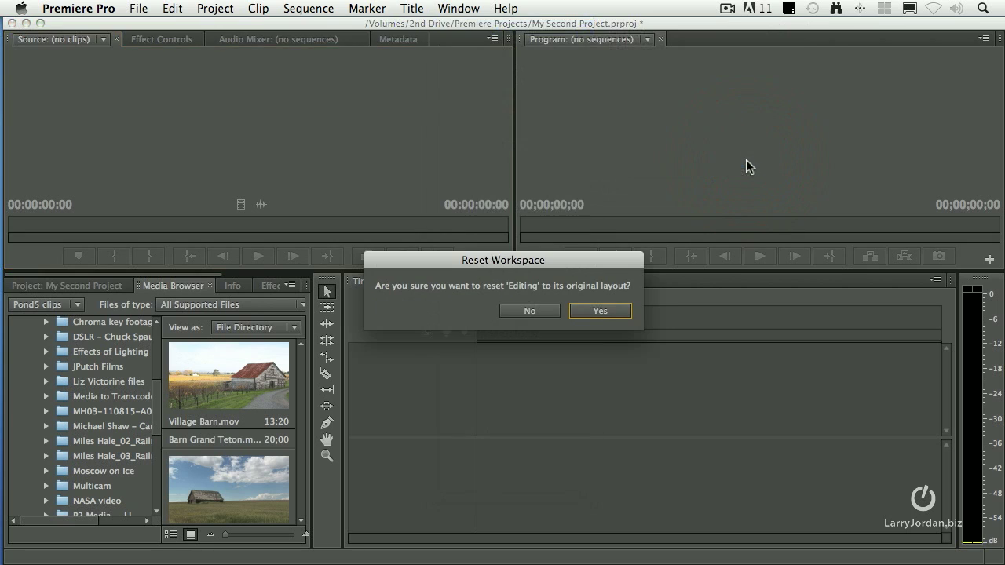
pyautogui.click(599, 311)
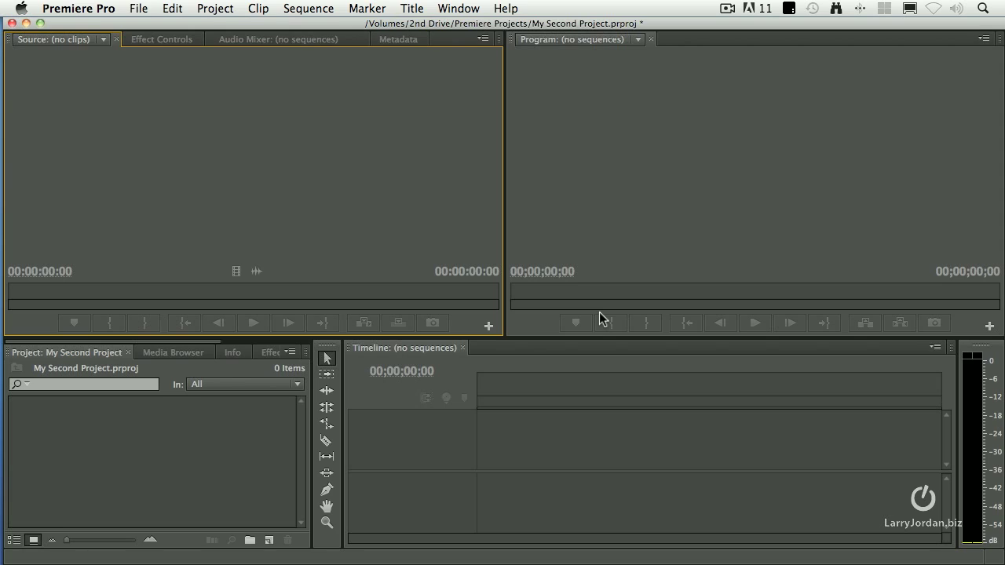
pyautogui.moveTo(951, 393)
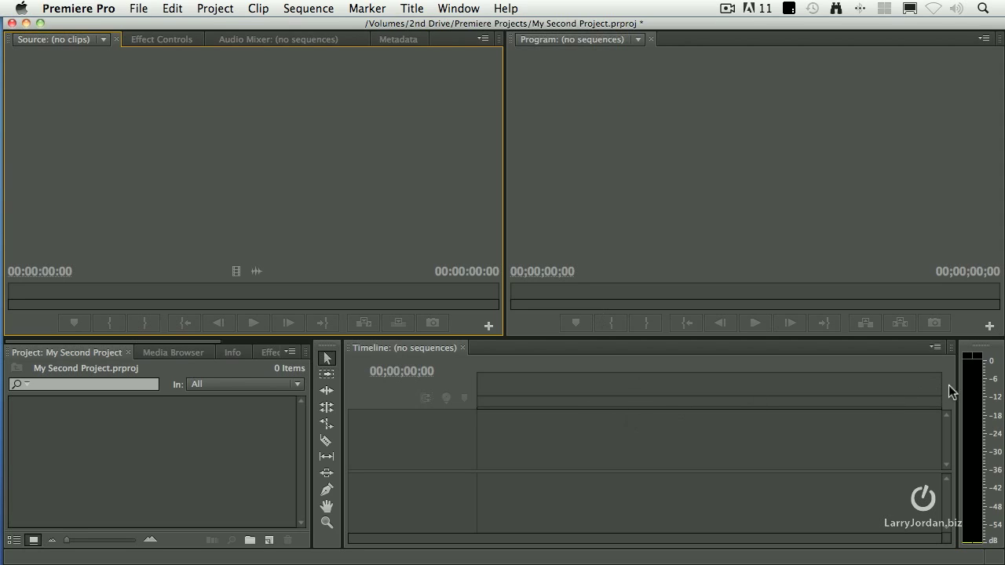
pyautogui.moveTo(910, 392)
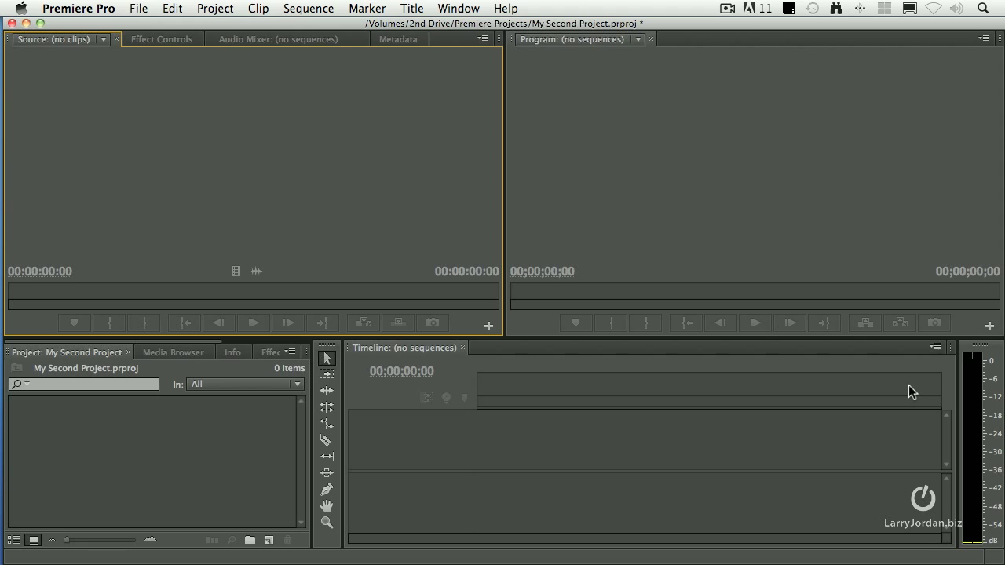
# Add the Timecode panel below the timeline, shorten it beside horizontal audio meters, and show the Media Browser
pyautogui.click(459, 9)
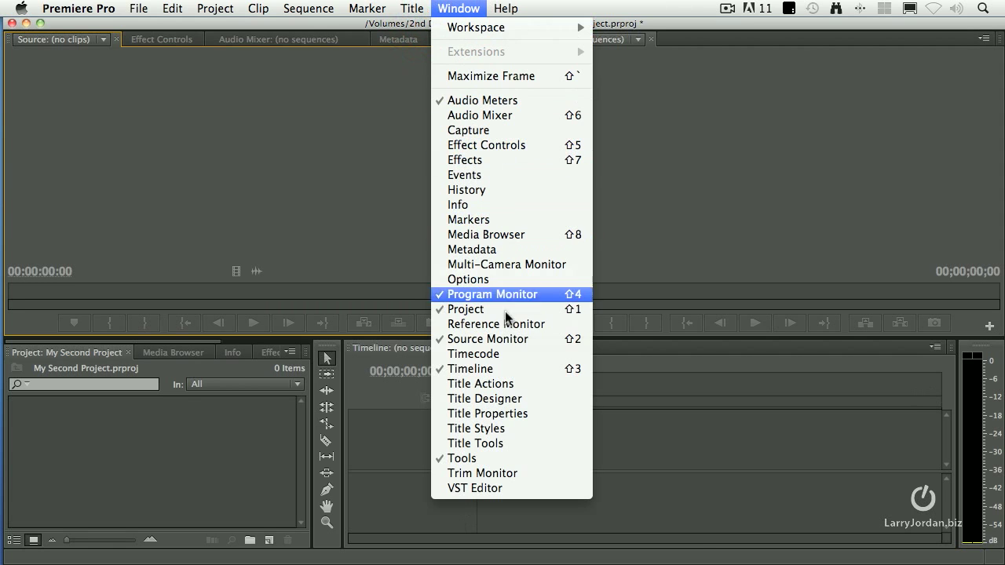
pyautogui.click(474, 353)
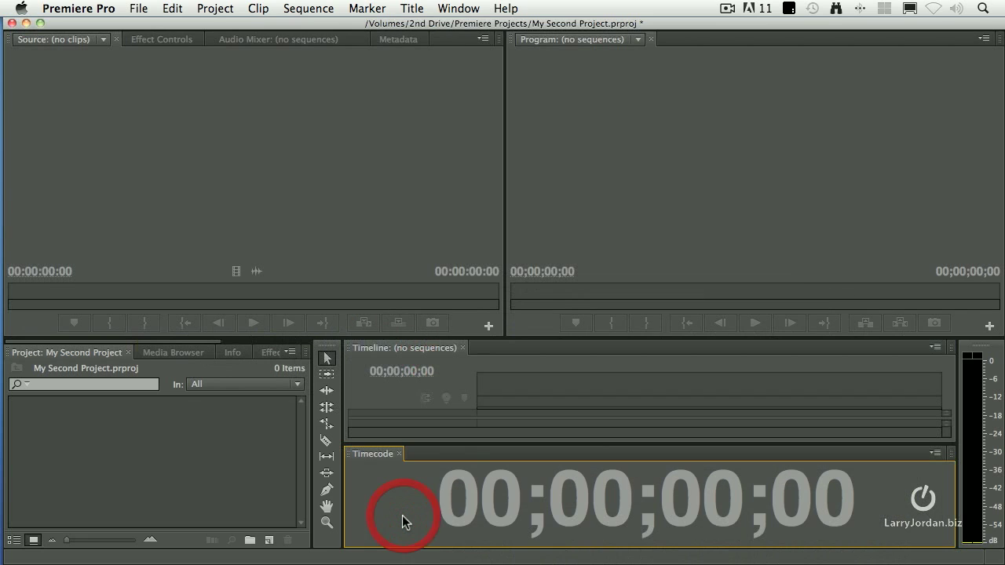
pyautogui.moveTo(600, 442)
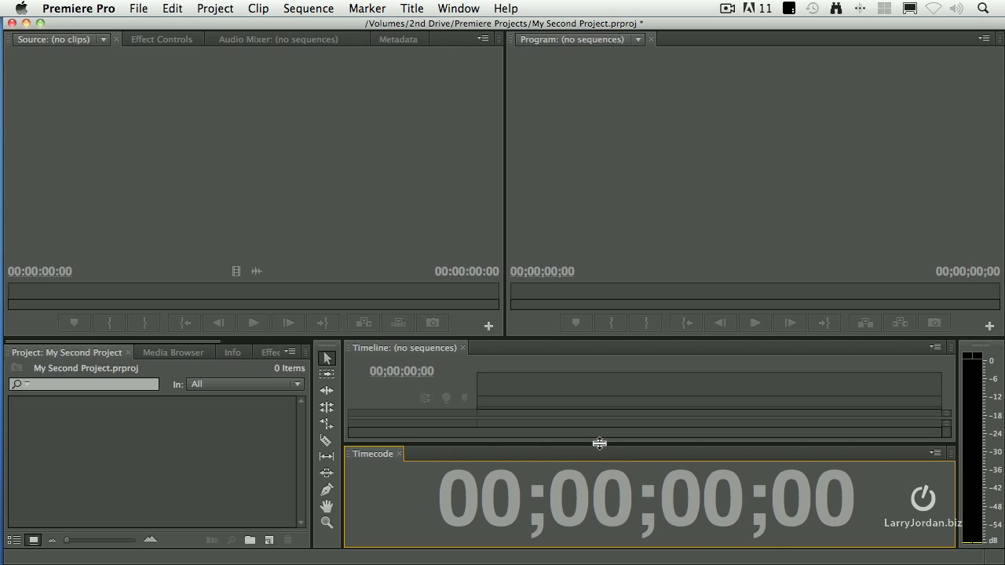
pyautogui.moveTo(599, 442); pyautogui.dragTo(599, 493)
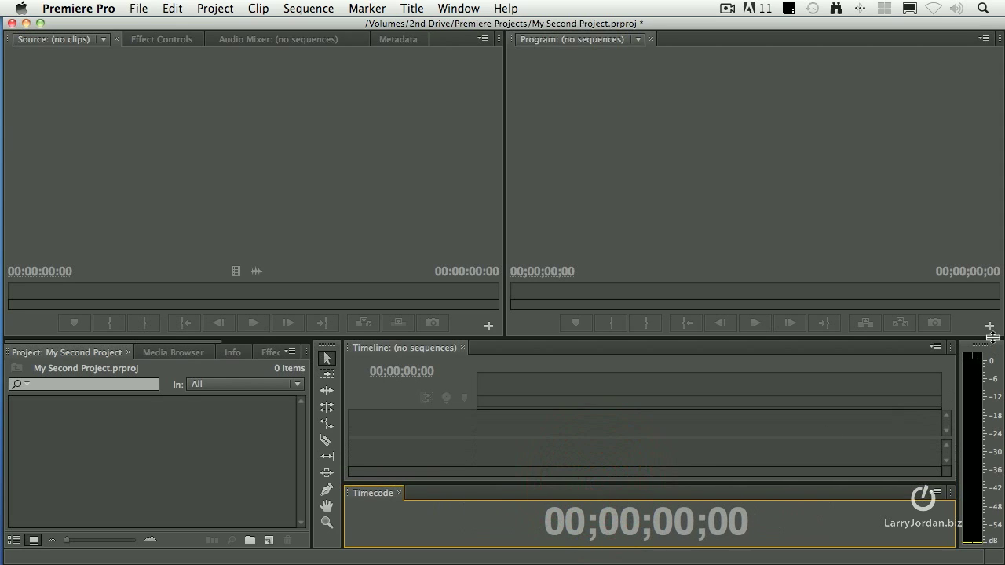
pyautogui.moveTo(966, 402)
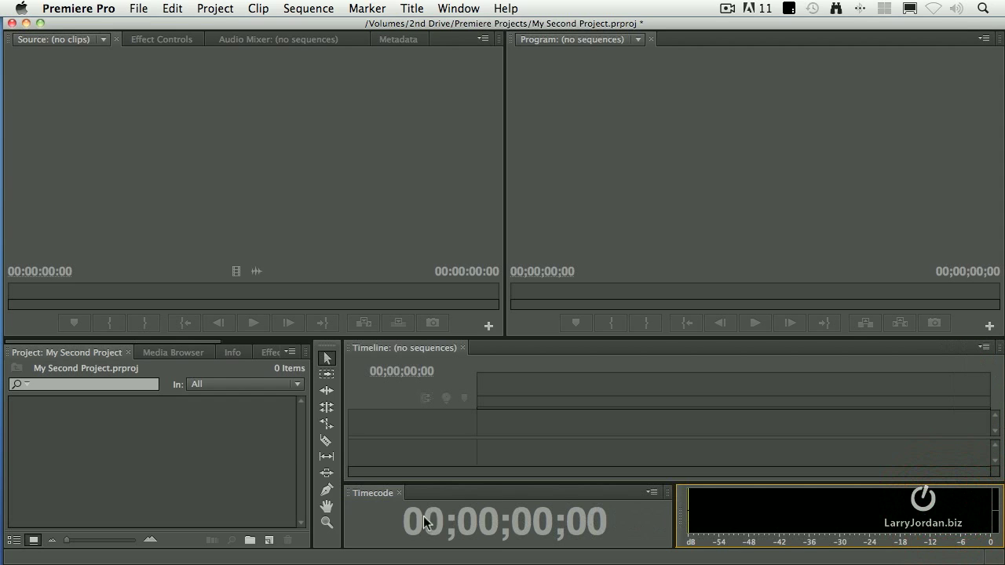
pyautogui.moveTo(720, 526)
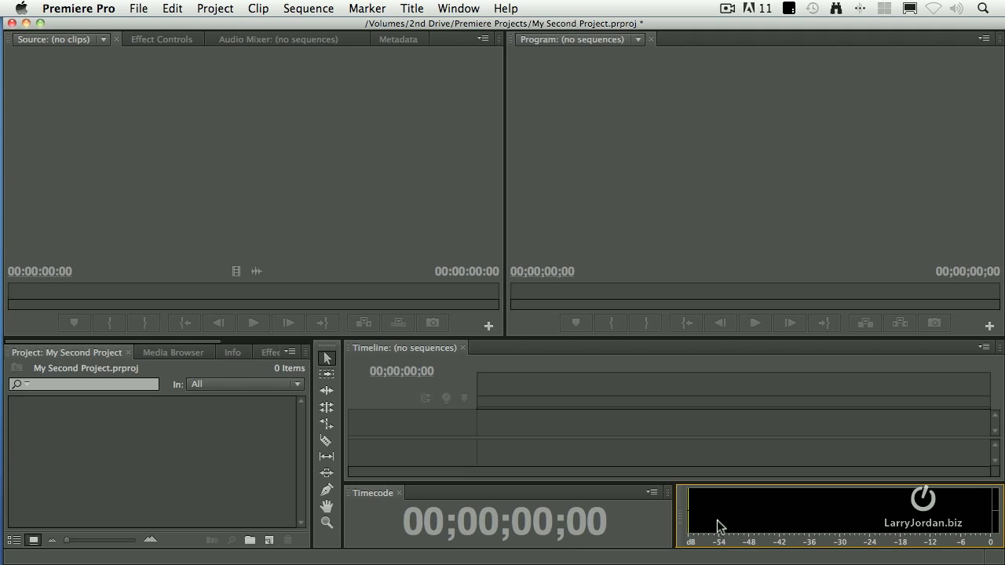
pyautogui.moveTo(799, 474)
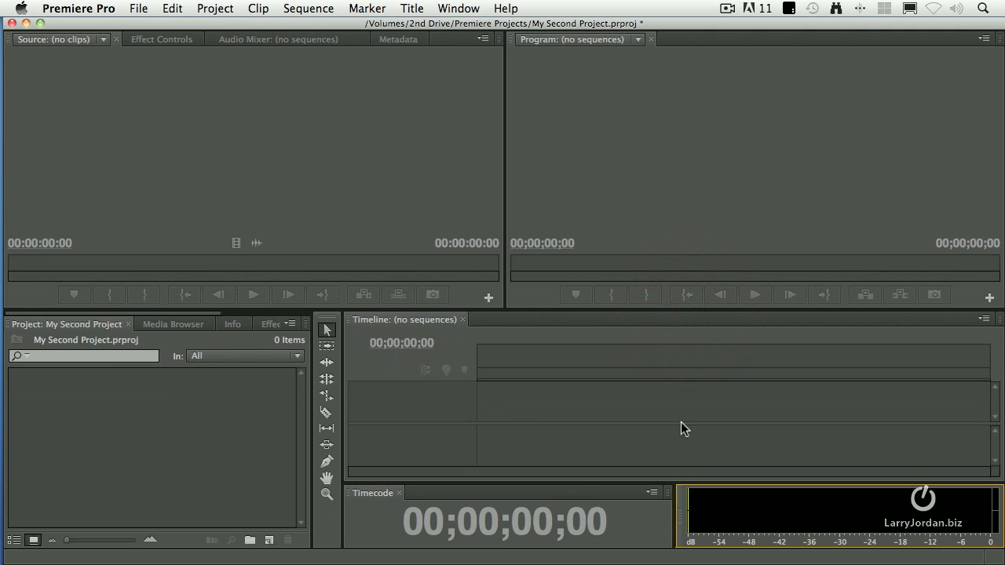
pyautogui.moveTo(770, 535)
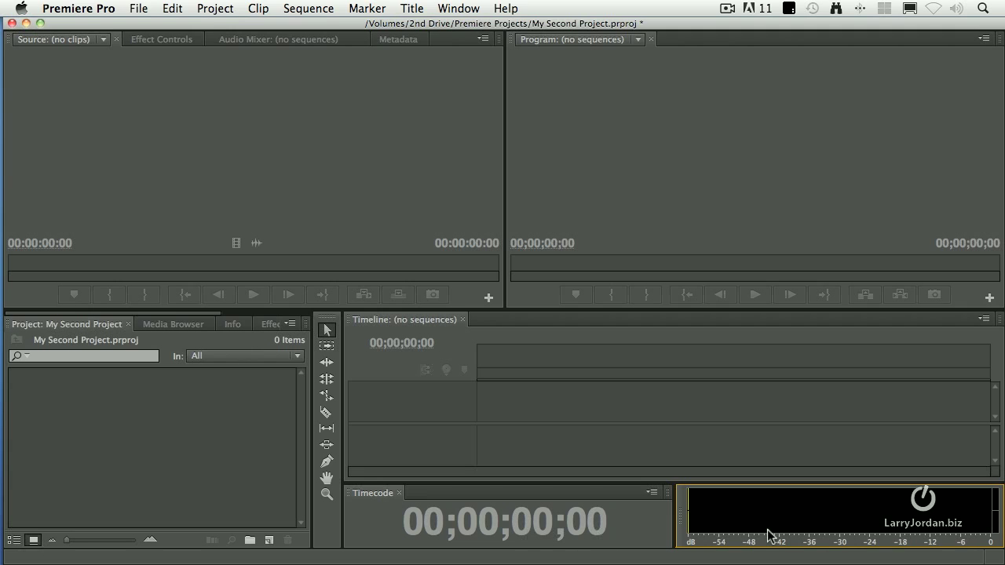
pyautogui.moveTo(154, 459)
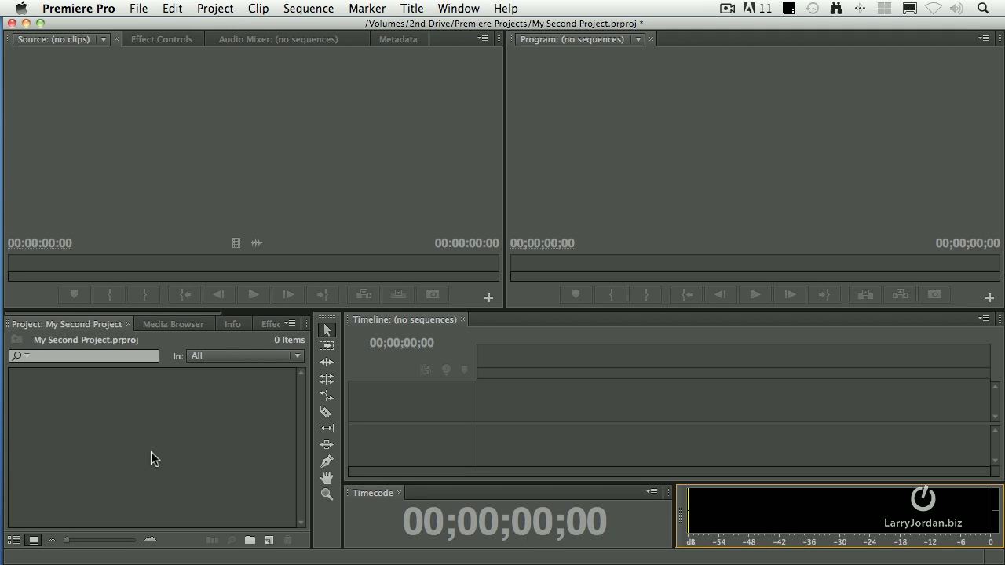
pyautogui.click(175, 323)
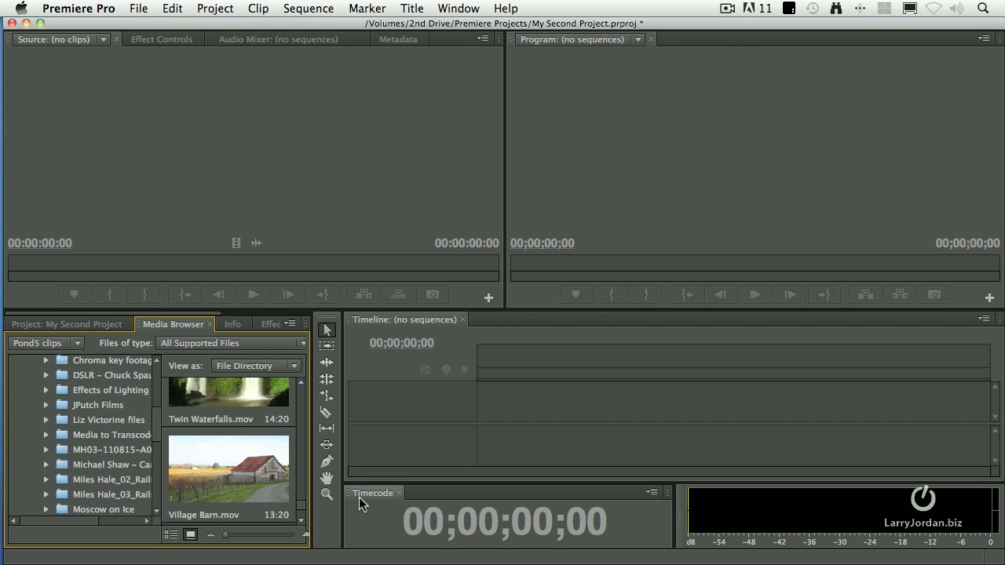
# Save the current layout as a new workspace named 'Larry's Editing Workspace'
pyautogui.click(458, 9)
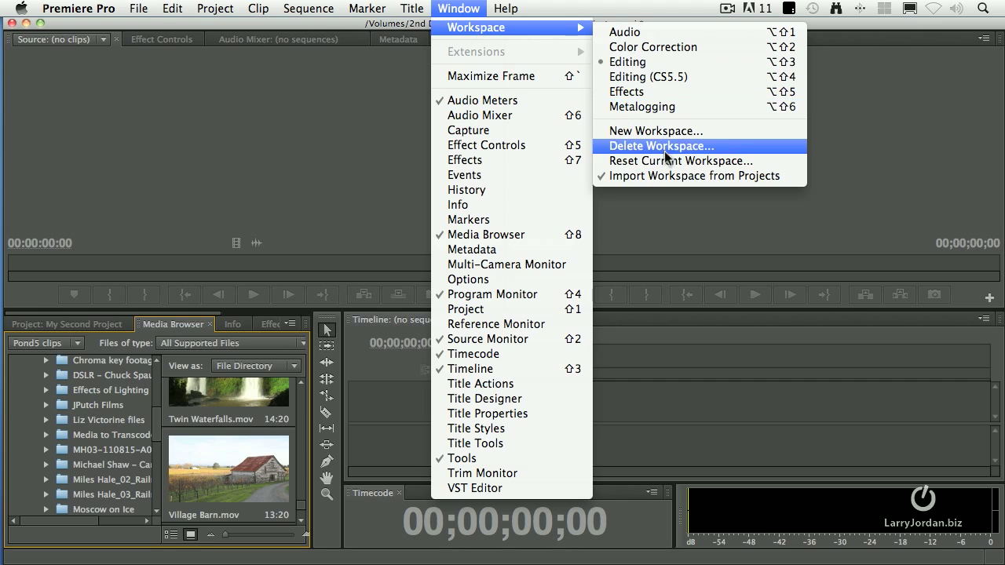
pyautogui.click(655, 130)
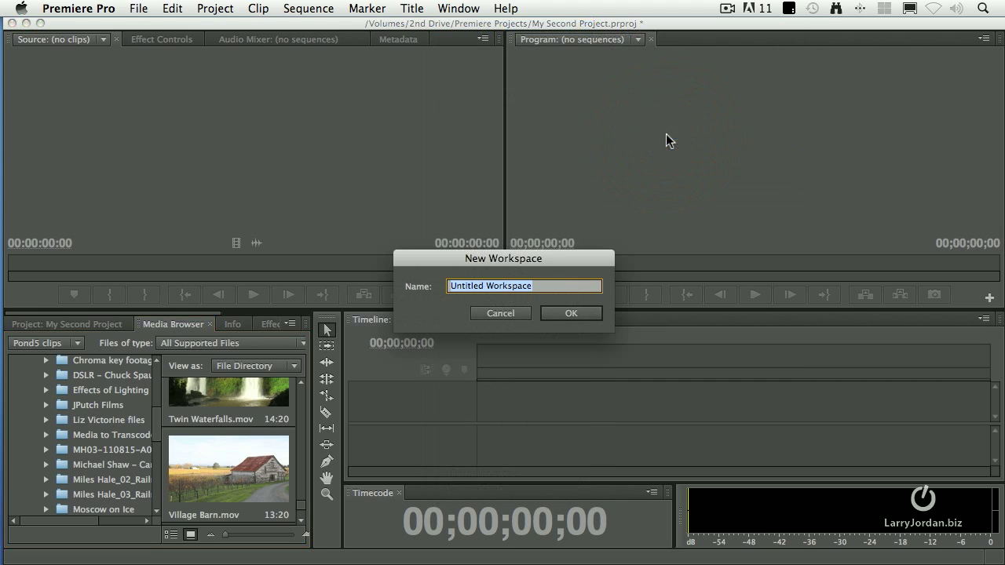
pyautogui.write("Larry's Editing W")
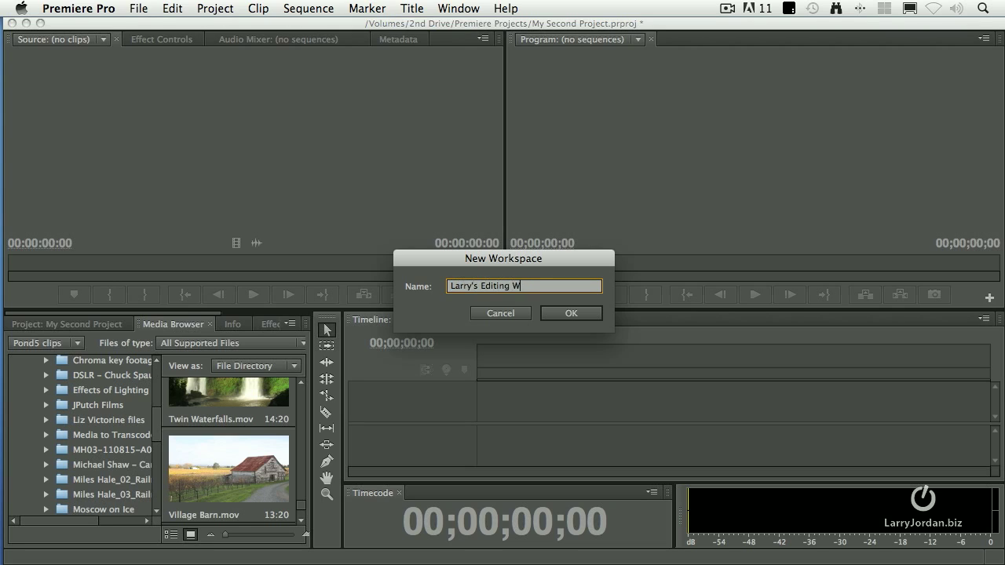
pyautogui.write('orkspace')
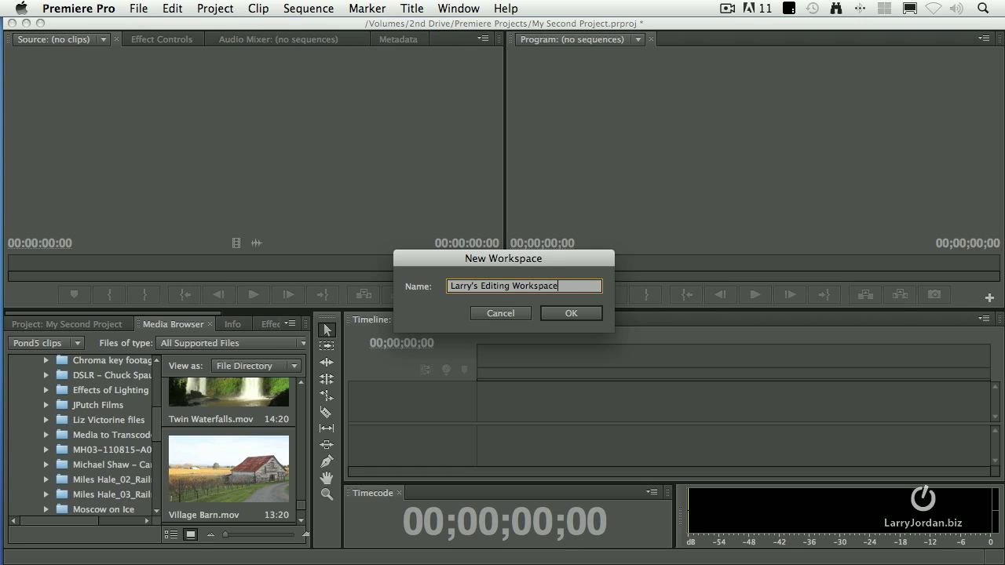
pyautogui.click(571, 314)
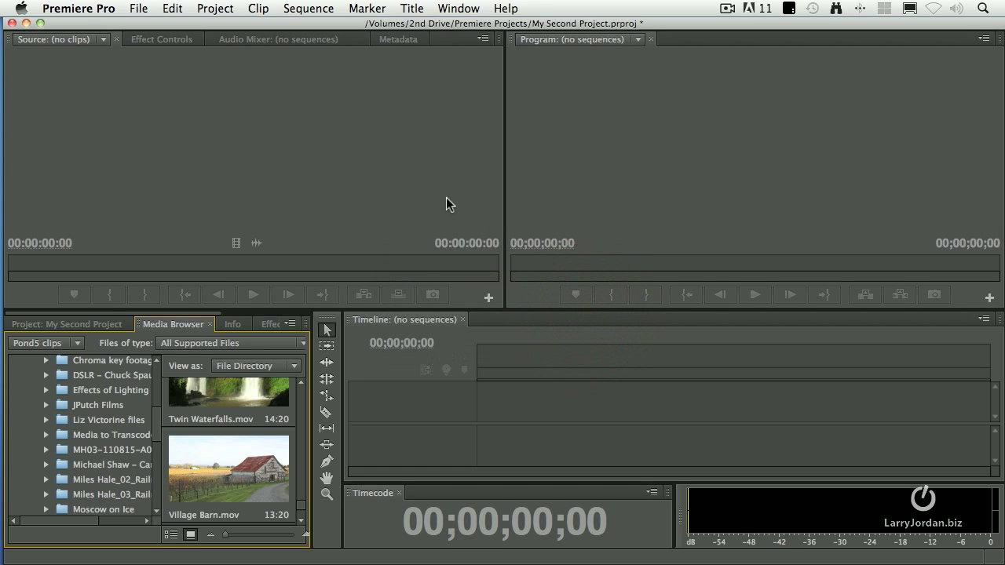
# Switch to Larry's Editing Workspace from the Window > Workspace menu
pyautogui.click(459, 9)
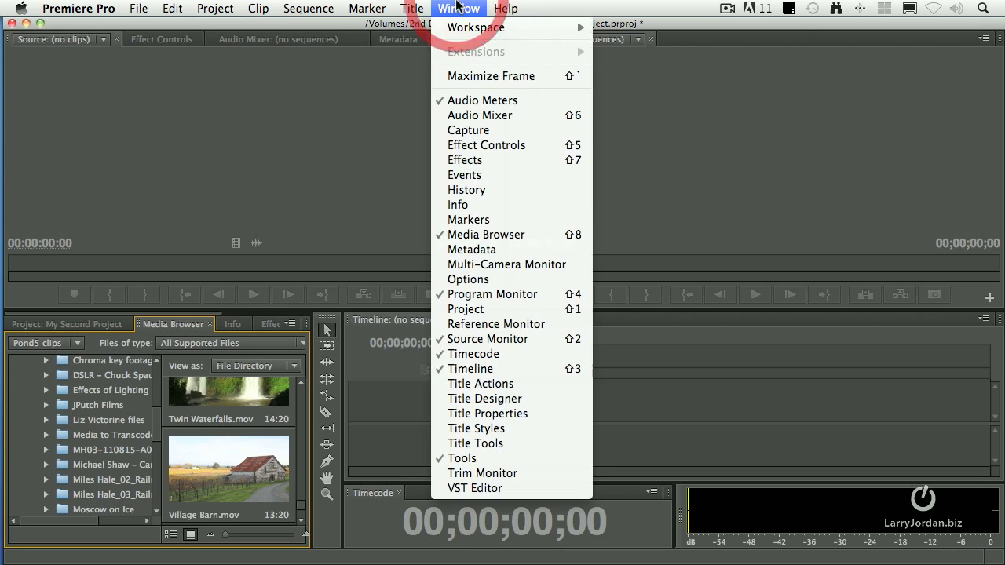
pyautogui.click(474, 27)
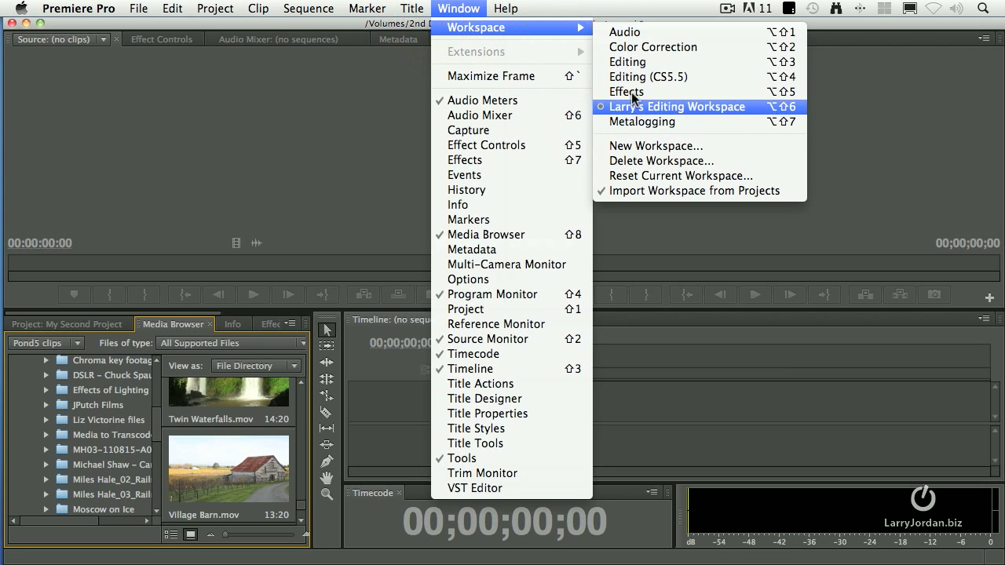
pyautogui.click(690, 107)
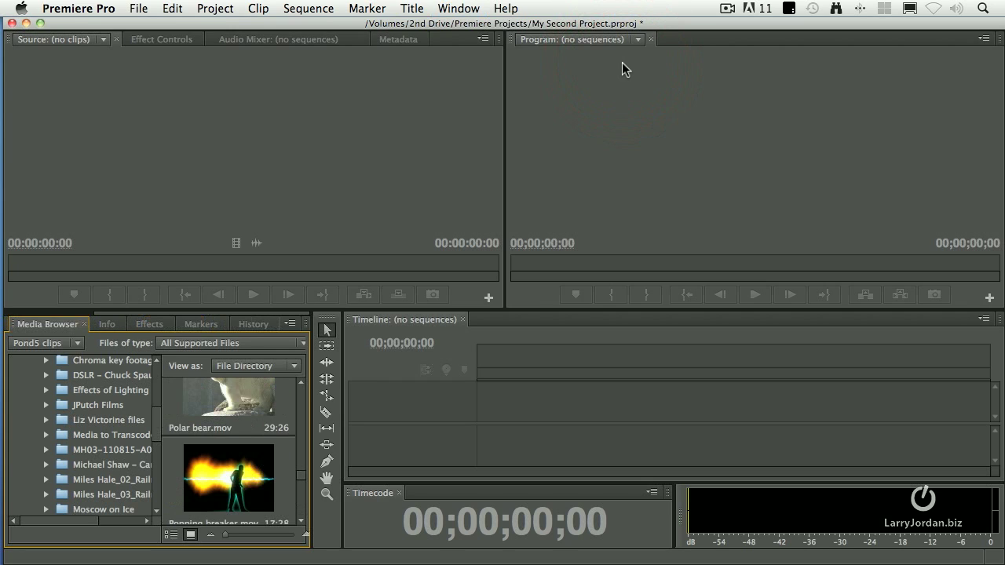
# Switch back to the standard Editing workspace
pyautogui.click(459, 9)
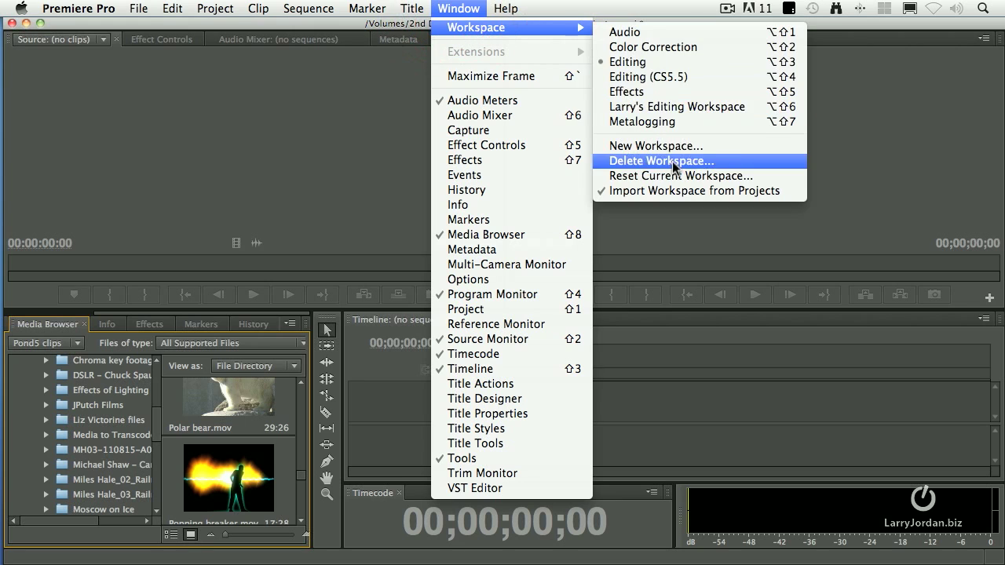
pyautogui.click(680, 176)
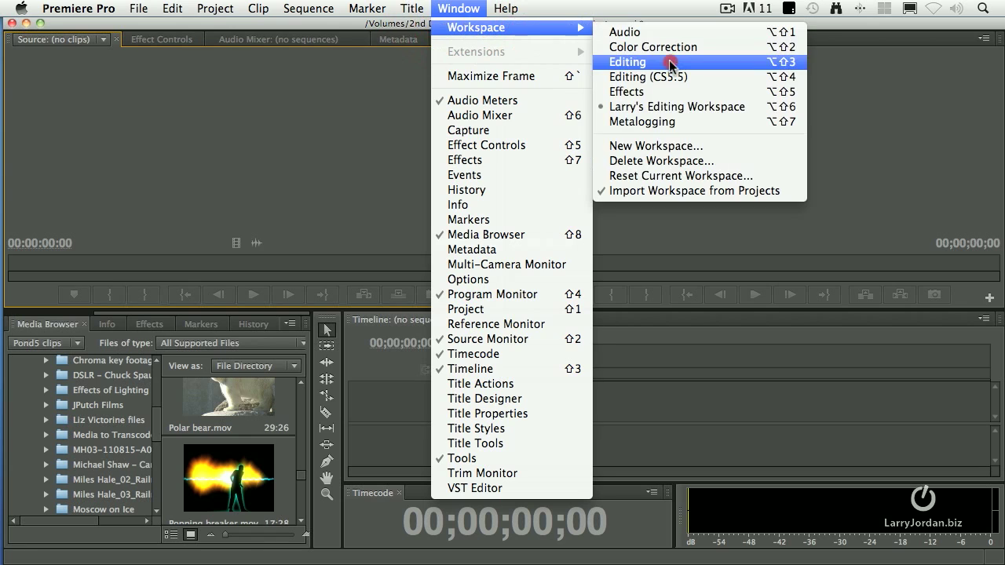
pyautogui.click(628, 63)
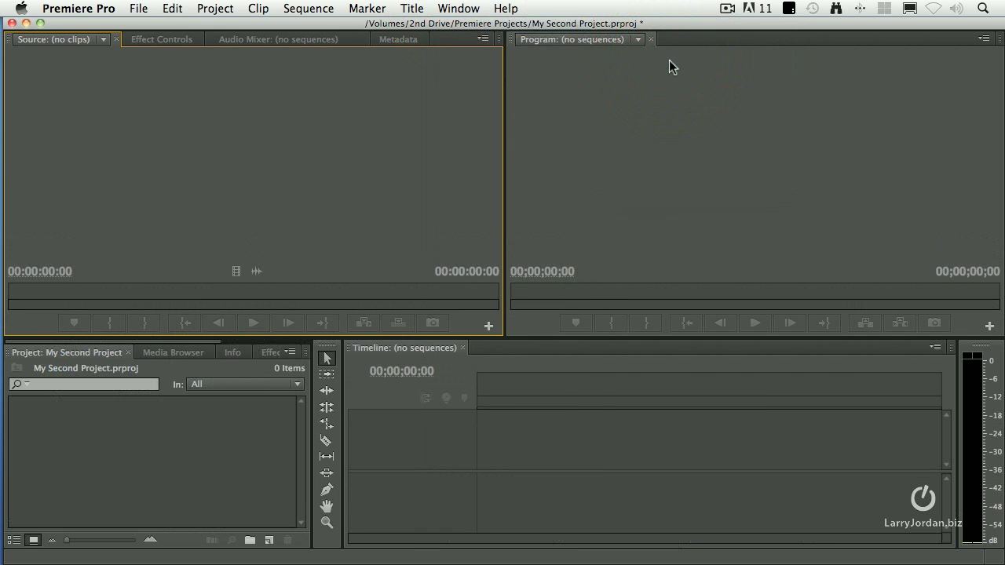